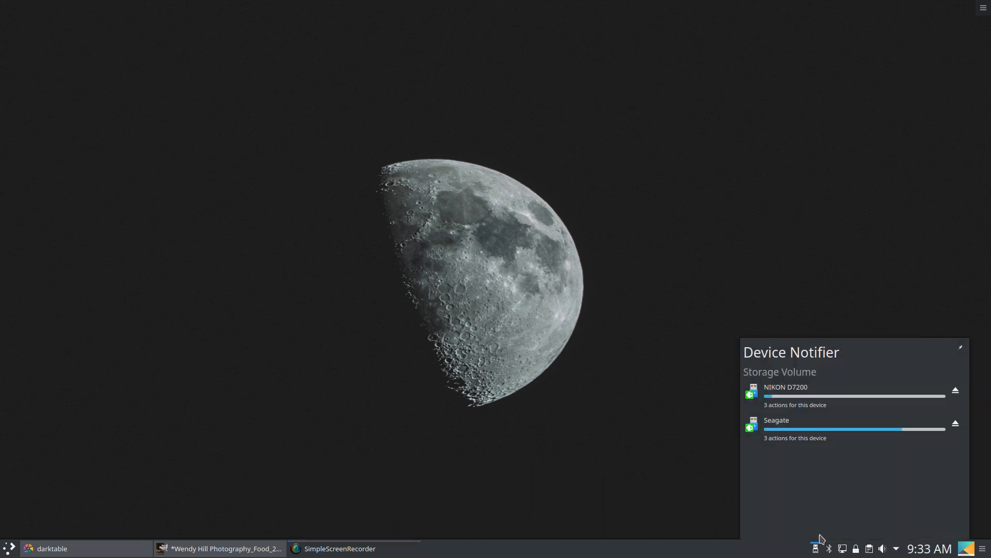
Download the NIKON D7200 card's photos with Rapid Photo Downloader from the Device Notifier.
{"action": "left_click", "coordinate": [784, 393]}
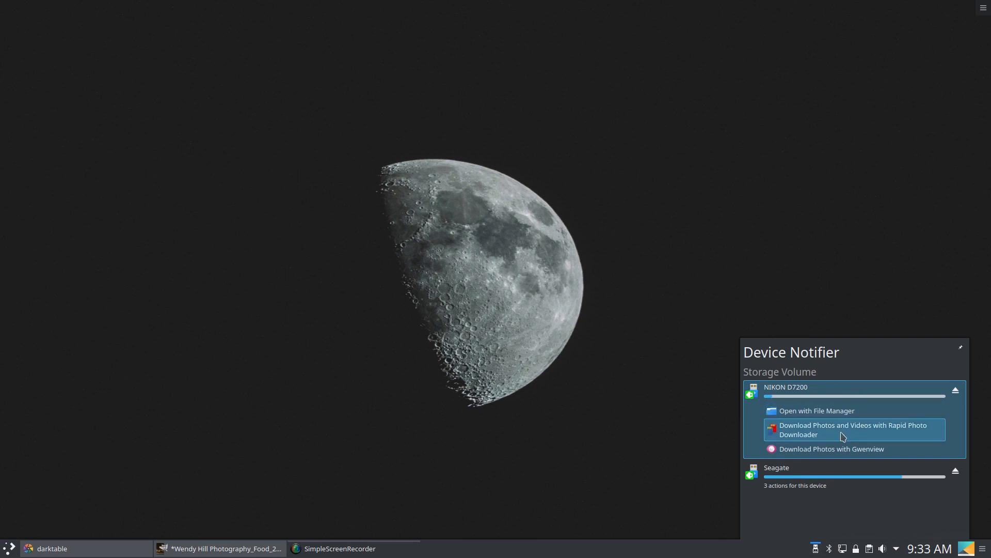
{"action": "left_click", "coordinate": [854, 429]}
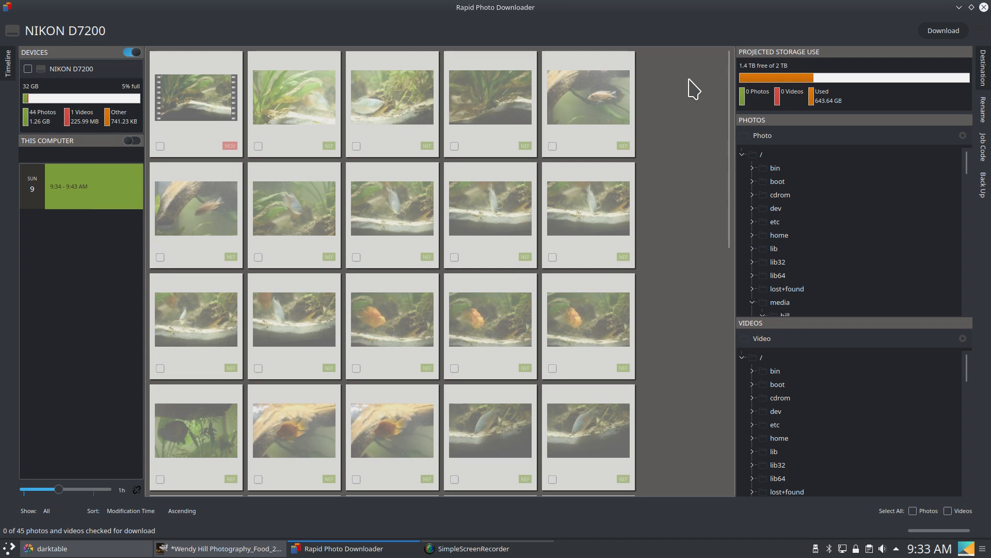
{"action": "mouse_move", "coordinate": [967, 148]}
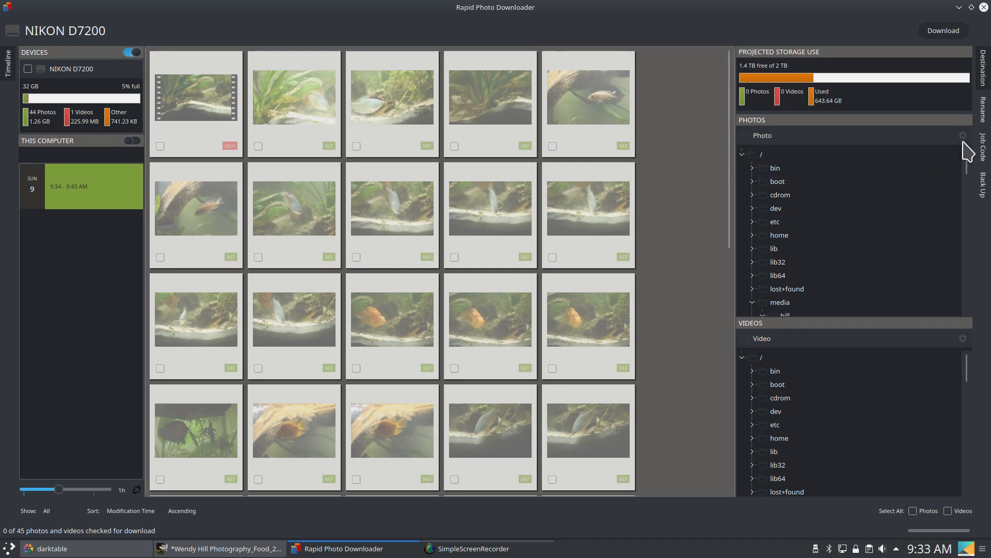
Show the photo destination subfolder presets, choosing Date and Job Code Subfolder.
{"action": "left_click", "coordinate": [962, 134]}
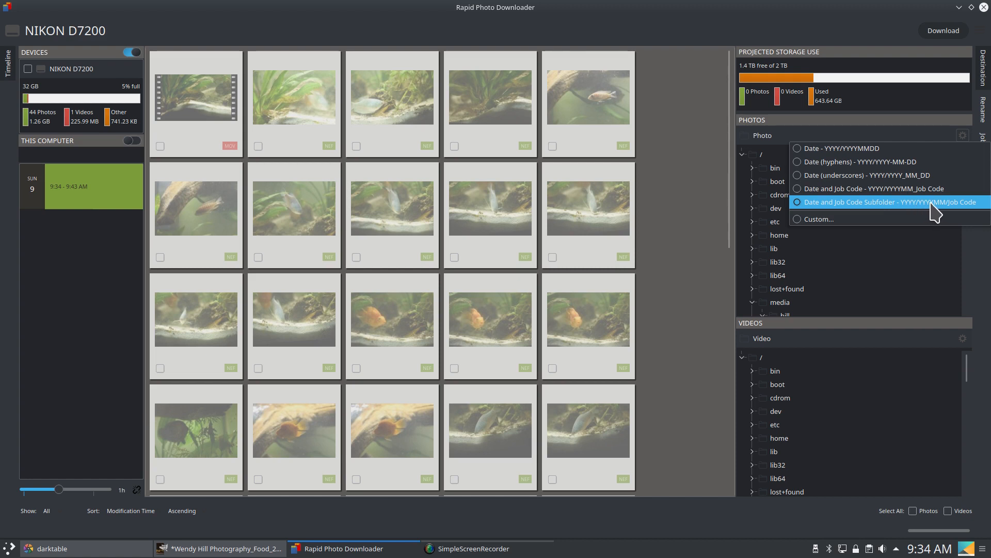
{"action": "mouse_move", "coordinate": [961, 214]}
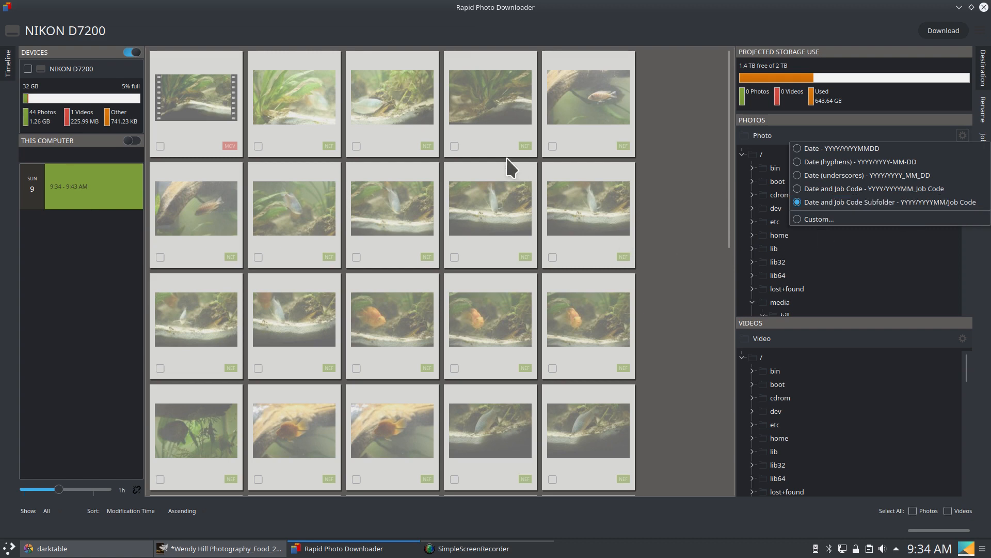
{"action": "mouse_move", "coordinate": [567, 246]}
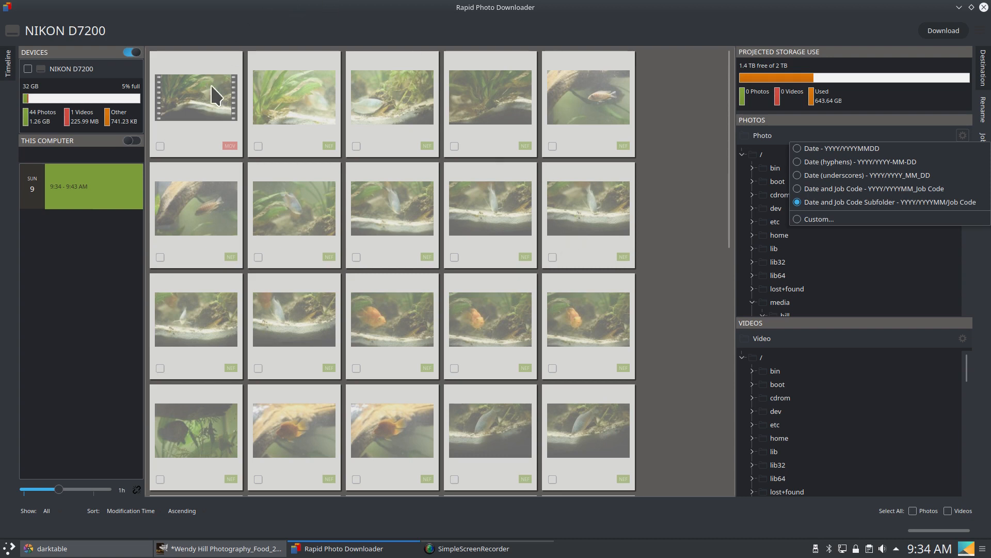
{"action": "mouse_move", "coordinate": [422, 365]}
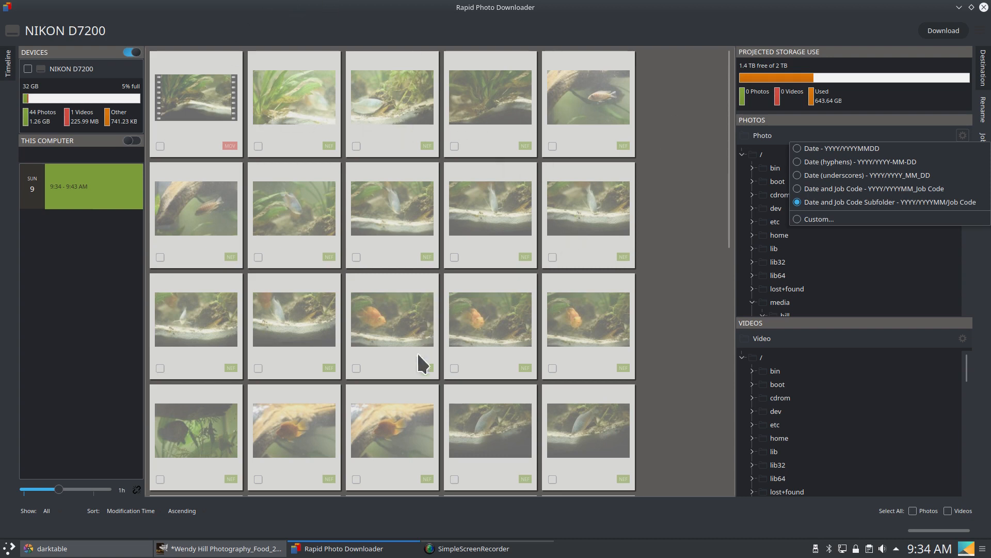
{"action": "mouse_move", "coordinate": [414, 410]}
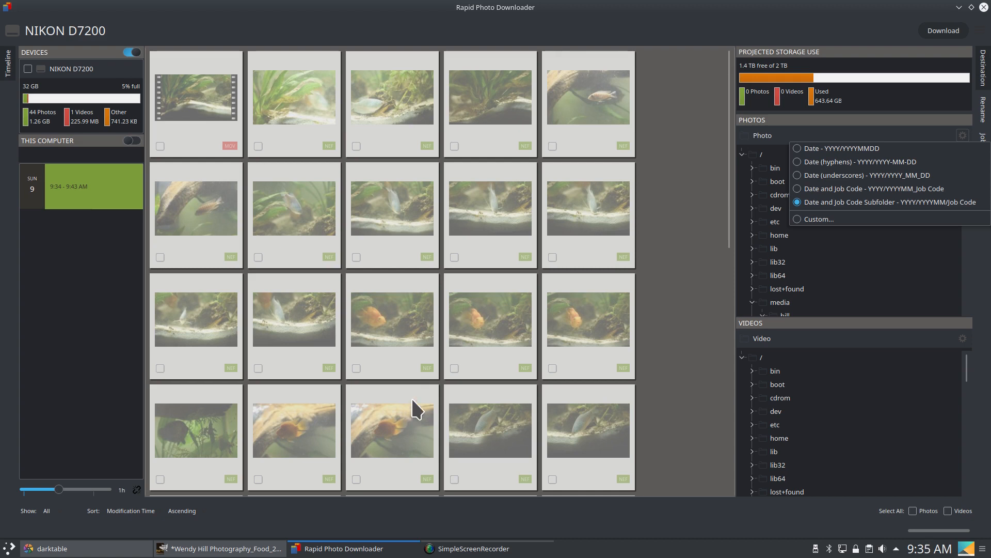
{"action": "mouse_move", "coordinate": [420, 238]}
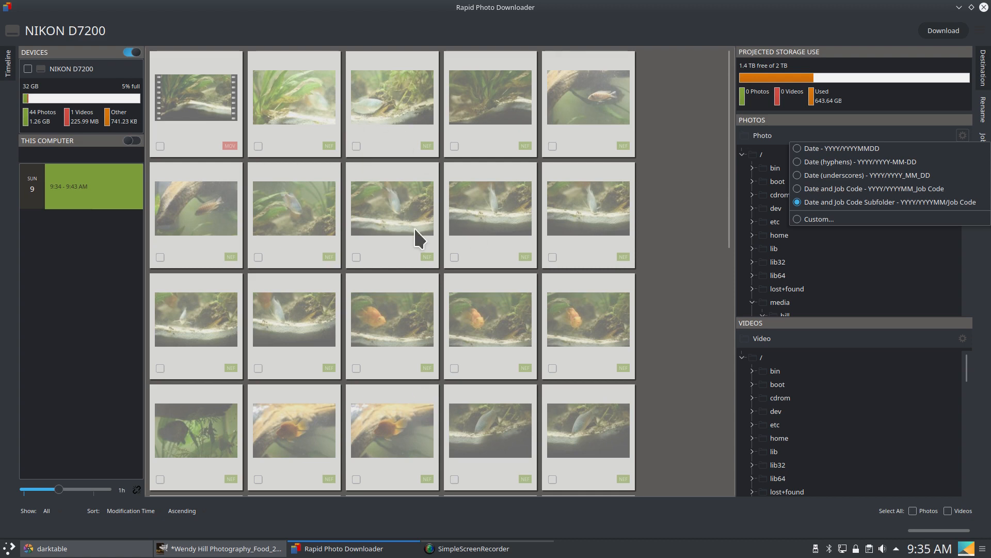
{"action": "mouse_move", "coordinate": [550, 246]}
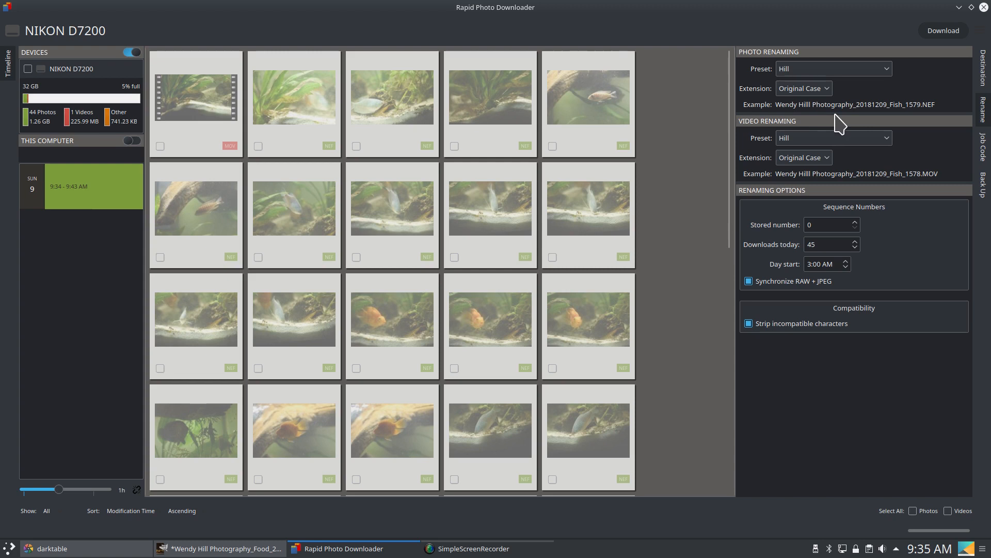
{"action": "mouse_move", "coordinate": [881, 118]}
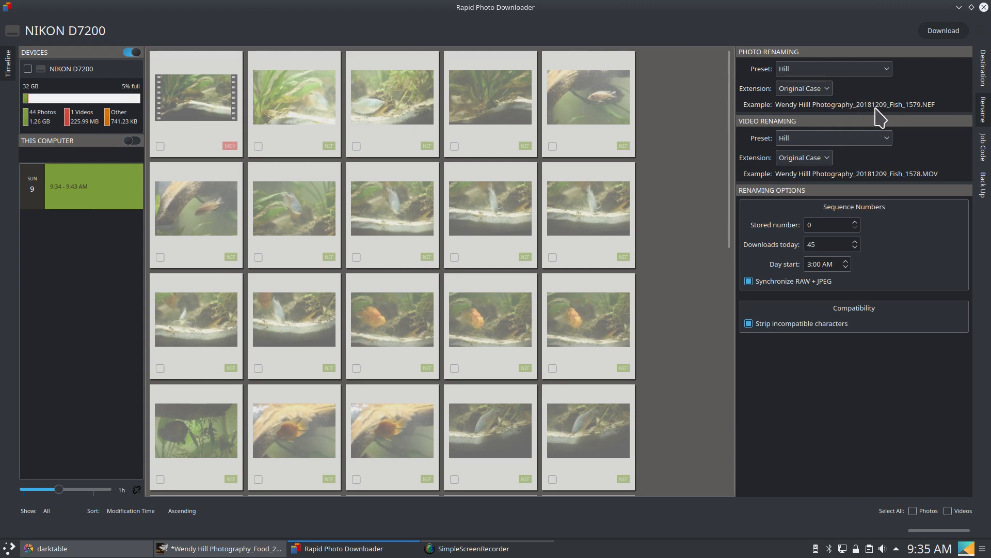
{"action": "mouse_move", "coordinate": [916, 119]}
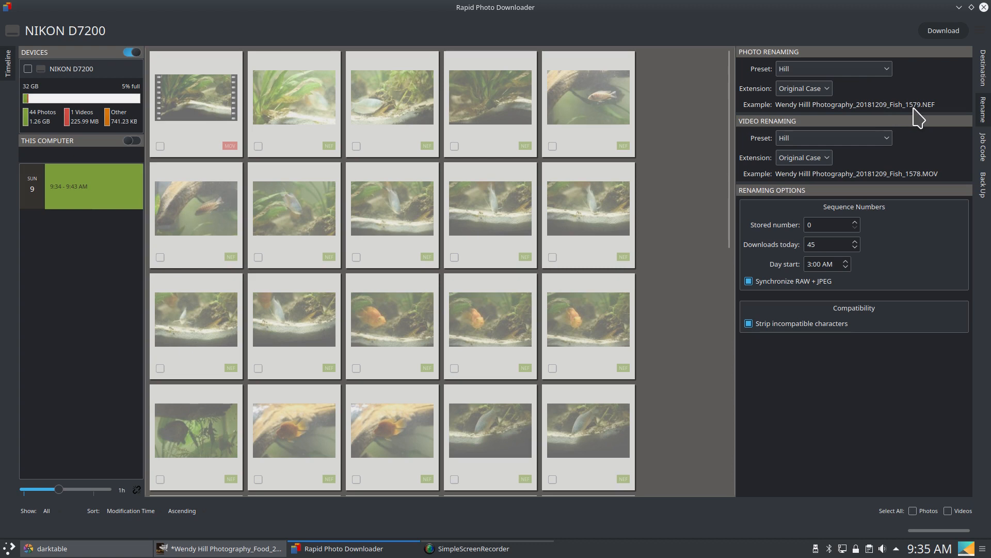
{"action": "mouse_move", "coordinate": [854, 188]}
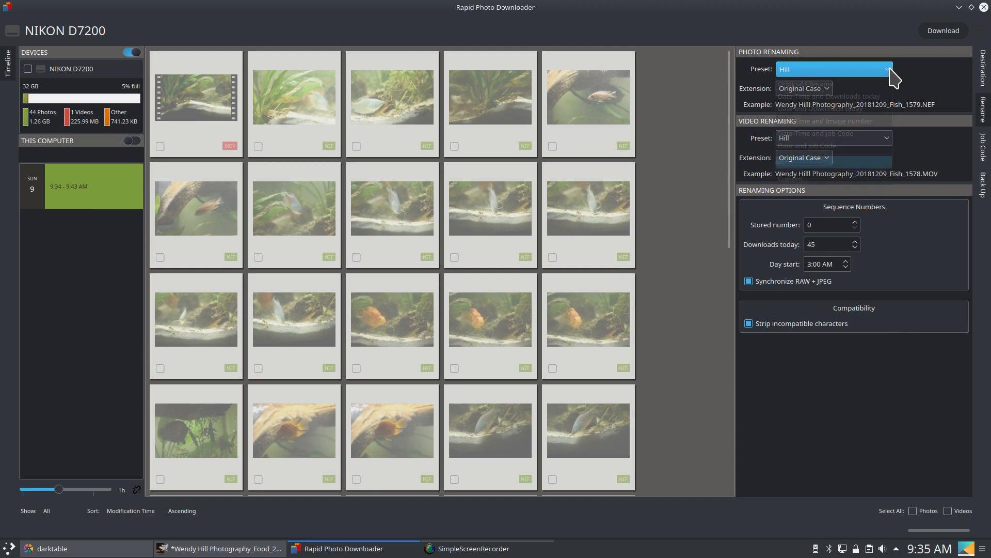
Choose a Custom photo renaming preset, bringing up the Photo Renaming Editor.
{"action": "left_click", "coordinate": [833, 68]}
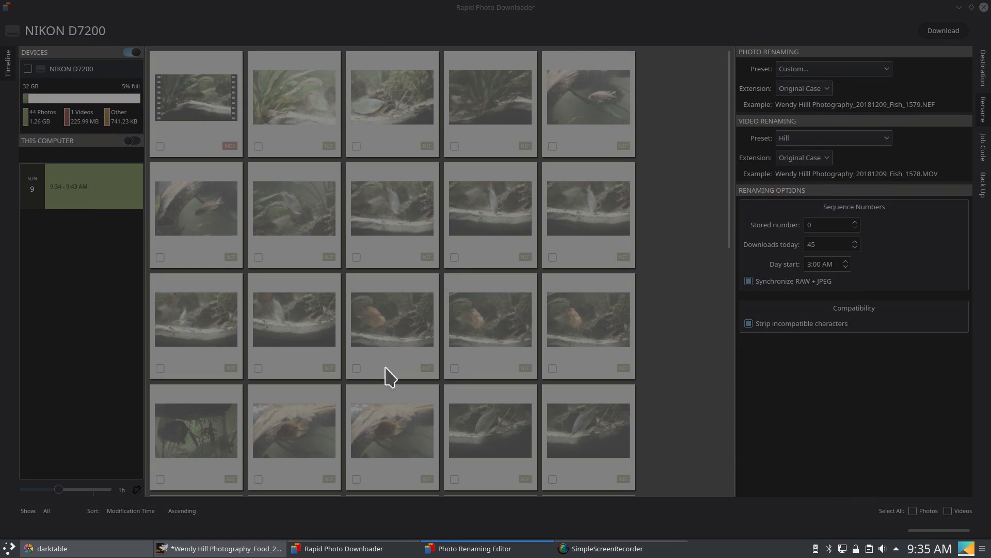
Move the renaming editor into view, review the Hill template, then browse the presets with Hill kept.
{"action": "right_click", "coordinate": [473, 548]}
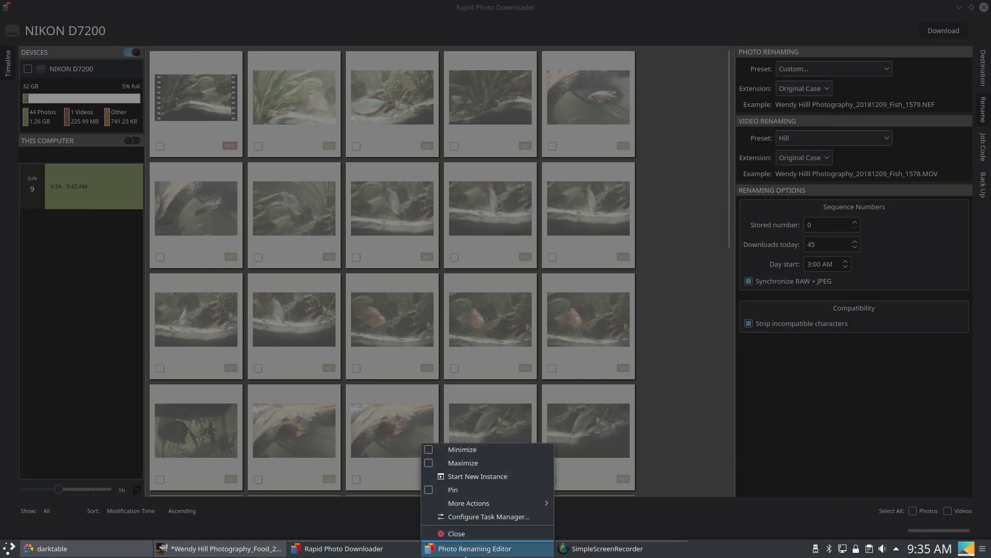
{"action": "left_click", "coordinate": [469, 503]}
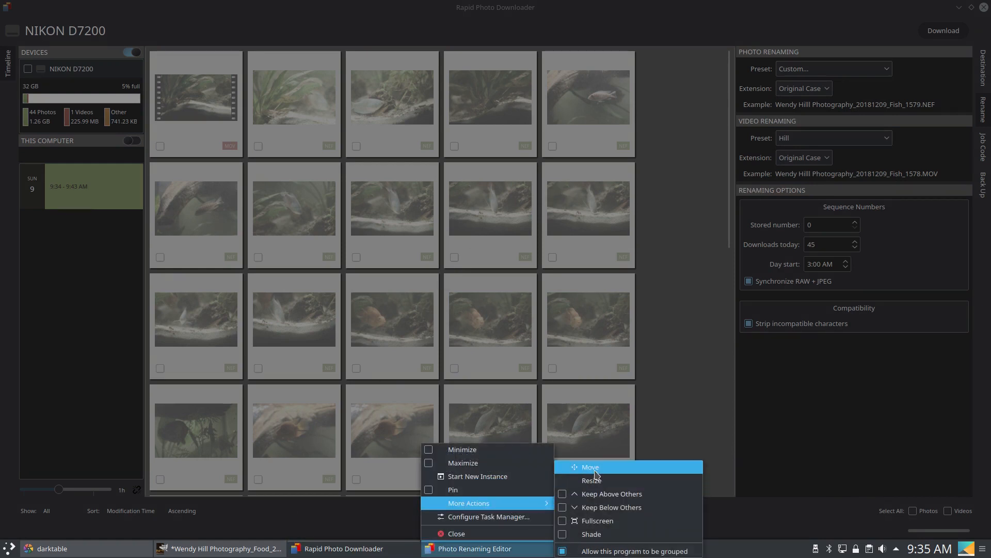
{"action": "left_click", "coordinate": [475, 548]}
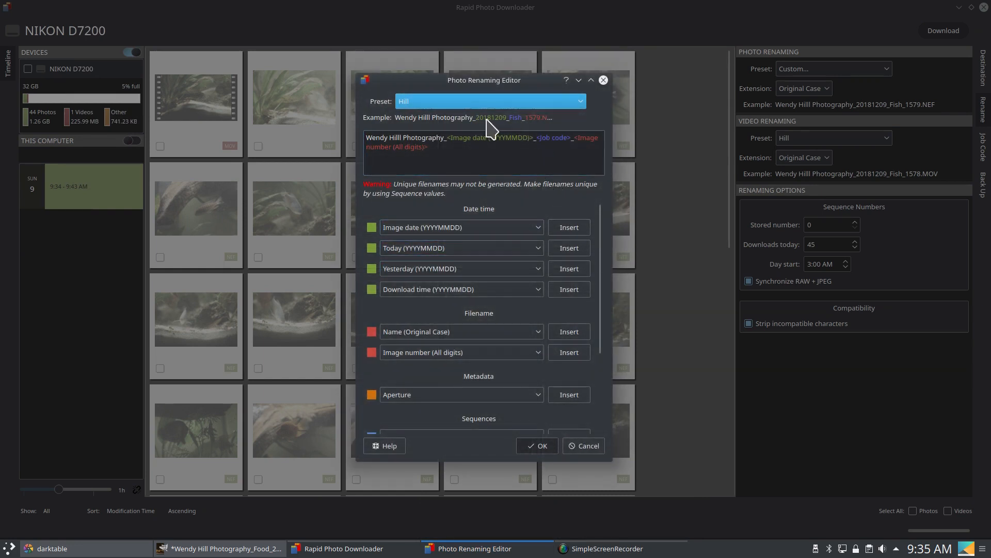
{"action": "mouse_move", "coordinate": [582, 434]}
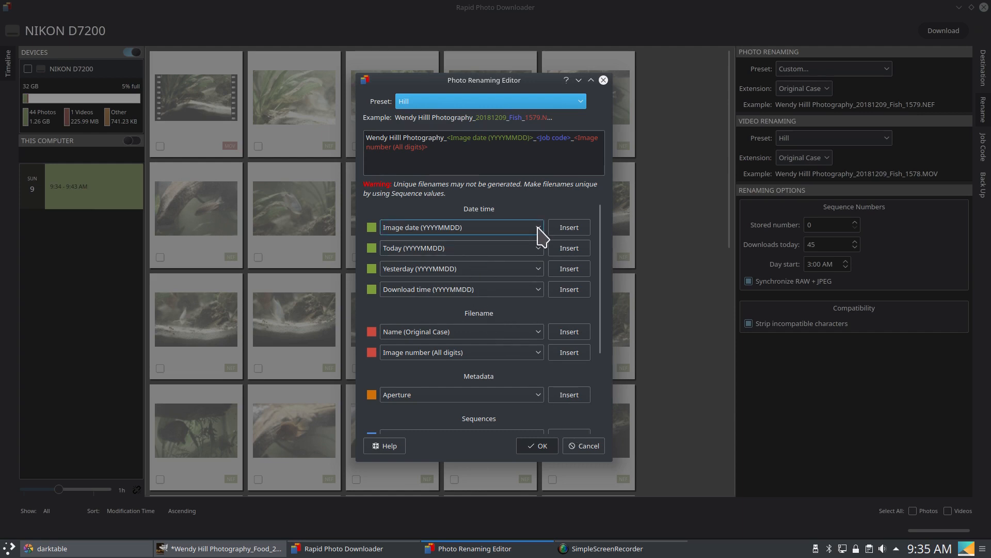
{"action": "scroll", "scroll_direction": "down", "scroll_amount": 3}
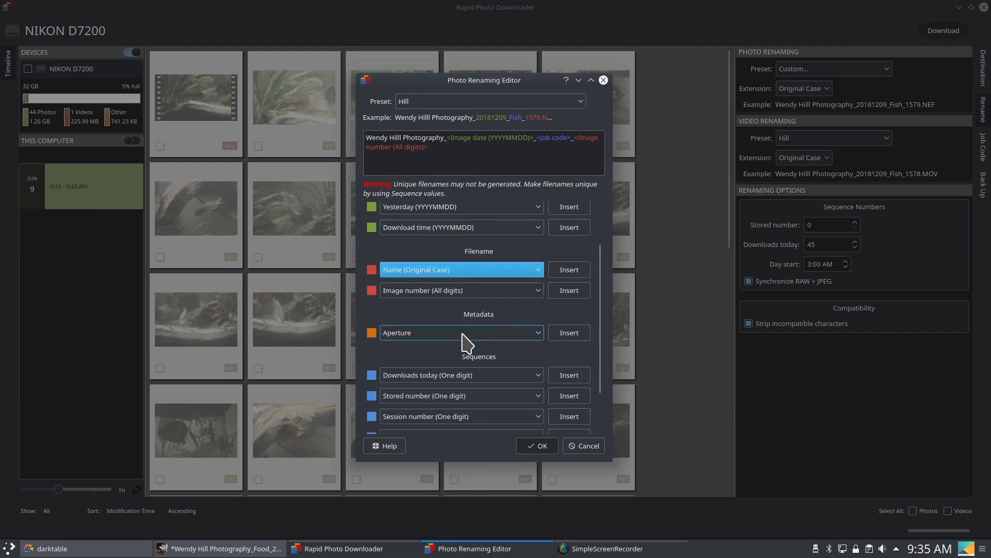
{"action": "scroll", "scroll_direction": "down", "scroll_amount": 3}
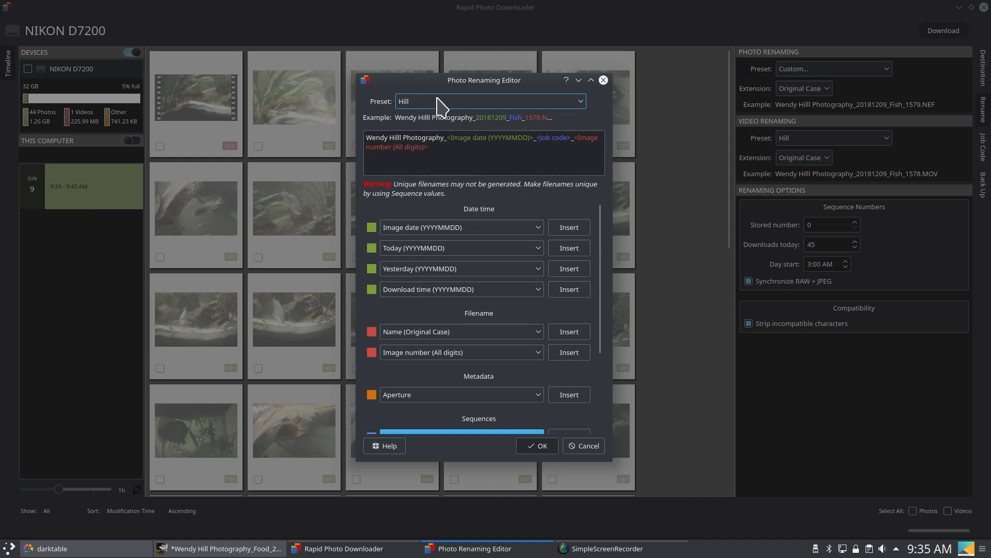
{"action": "left_click", "coordinate": [833, 68]}
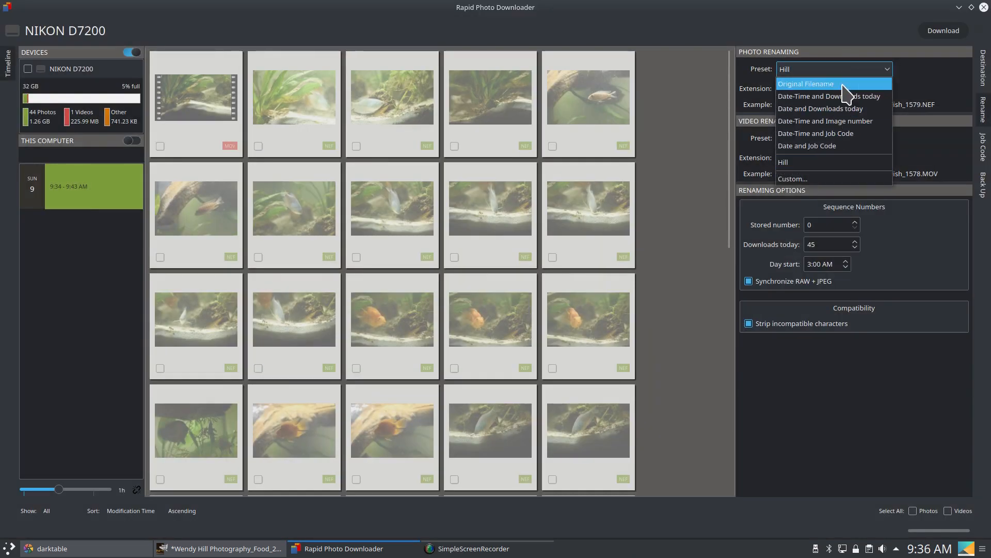
{"action": "mouse_move", "coordinate": [824, 121]}
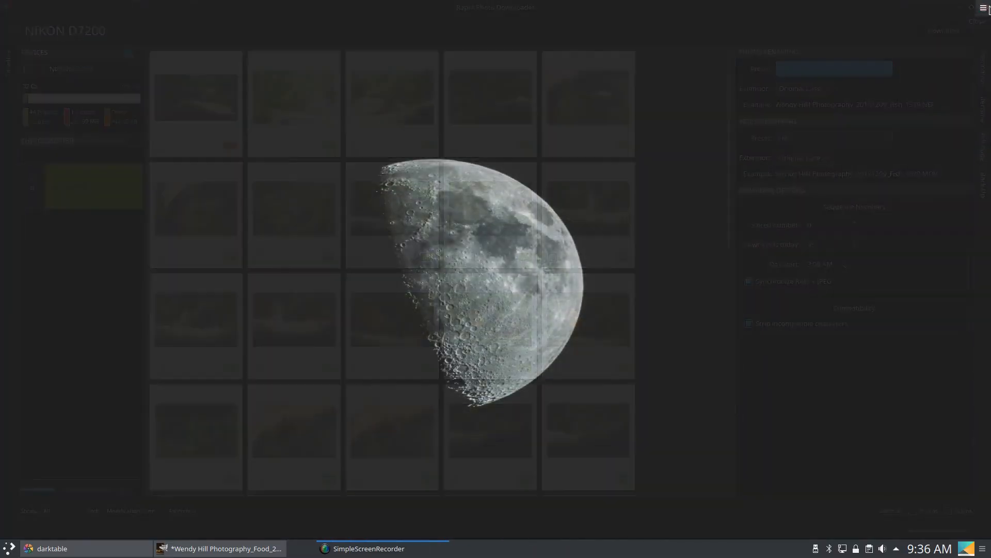
Select the darktable|format|nef tag on the red-haired portrait and bring it into the darkroom editor.
{"action": "left_click", "coordinate": [50, 549]}
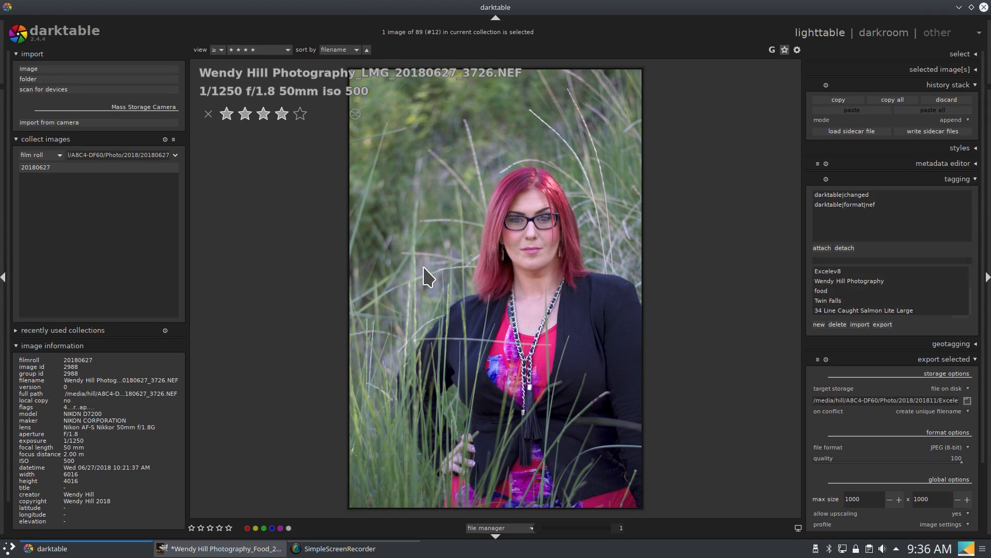
{"action": "mouse_move", "coordinate": [465, 266]}
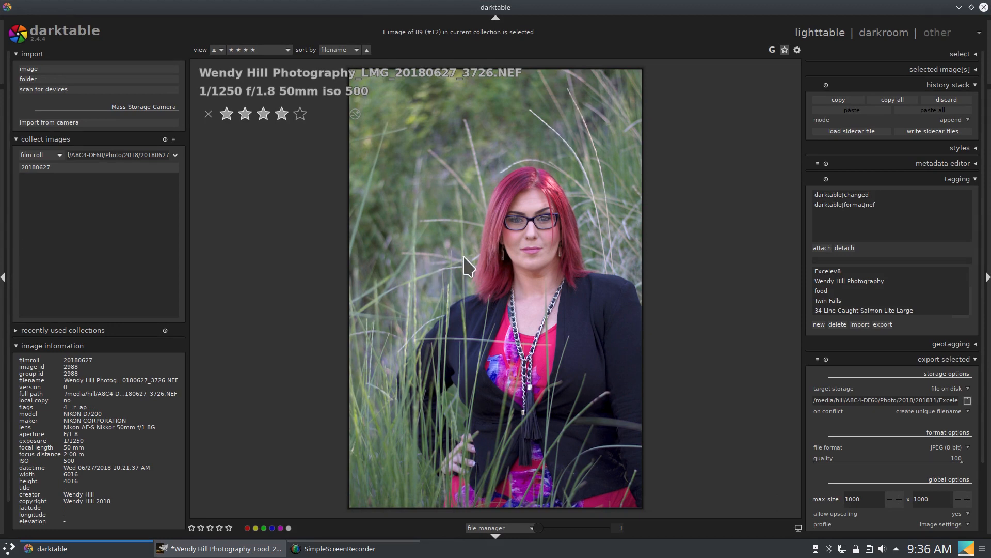
{"action": "left_click", "coordinate": [860, 205]}
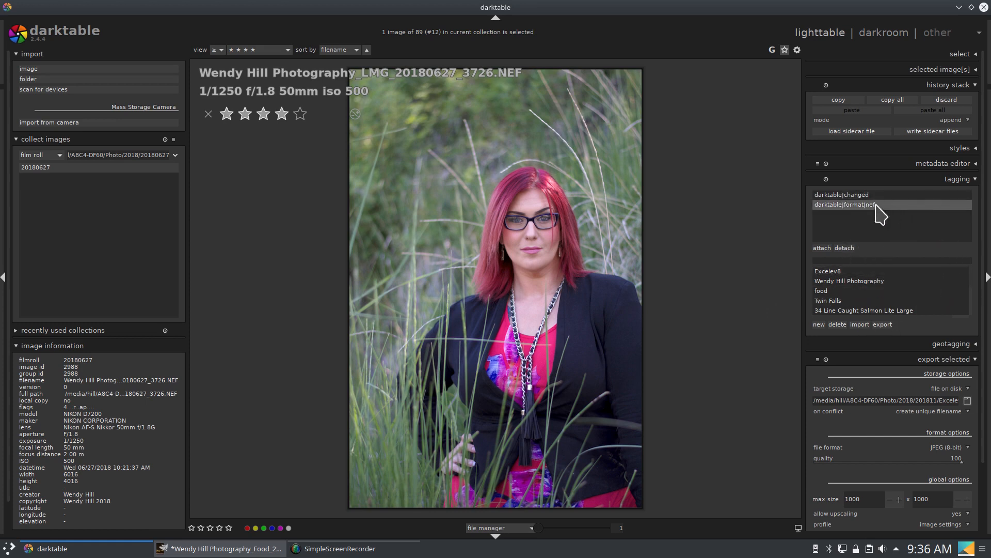
{"action": "left_click", "coordinate": [828, 300]}
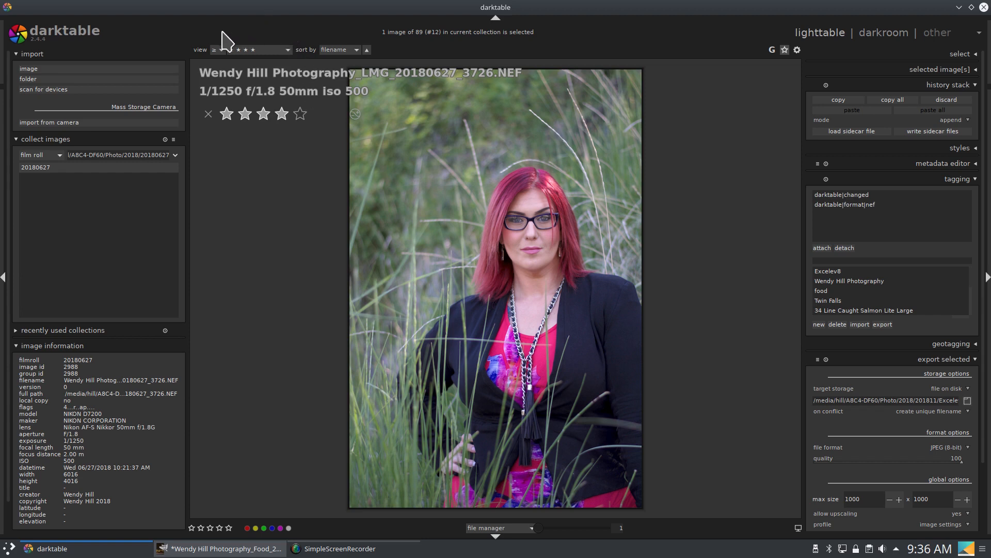
{"action": "mouse_move", "coordinate": [230, 53]}
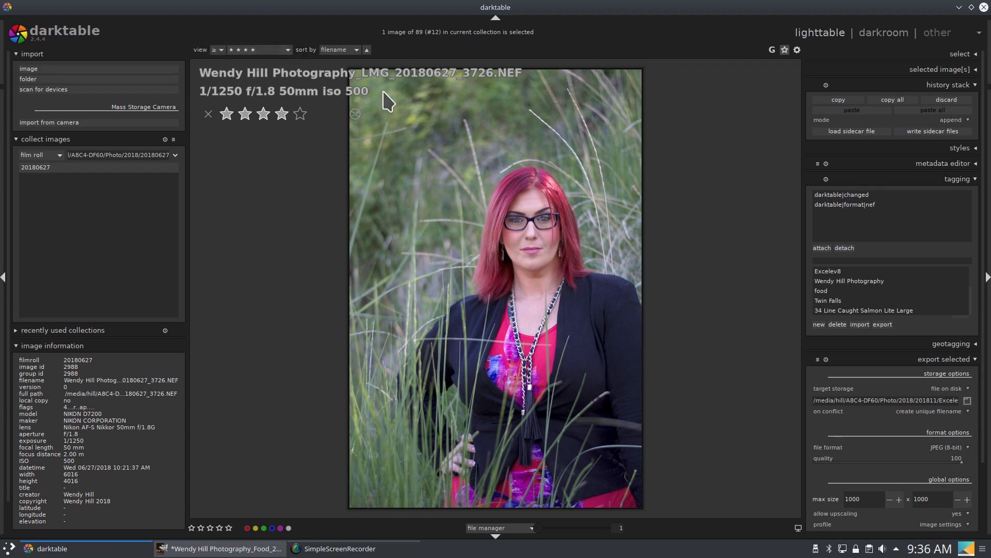
{"action": "mouse_move", "coordinate": [882, 35]}
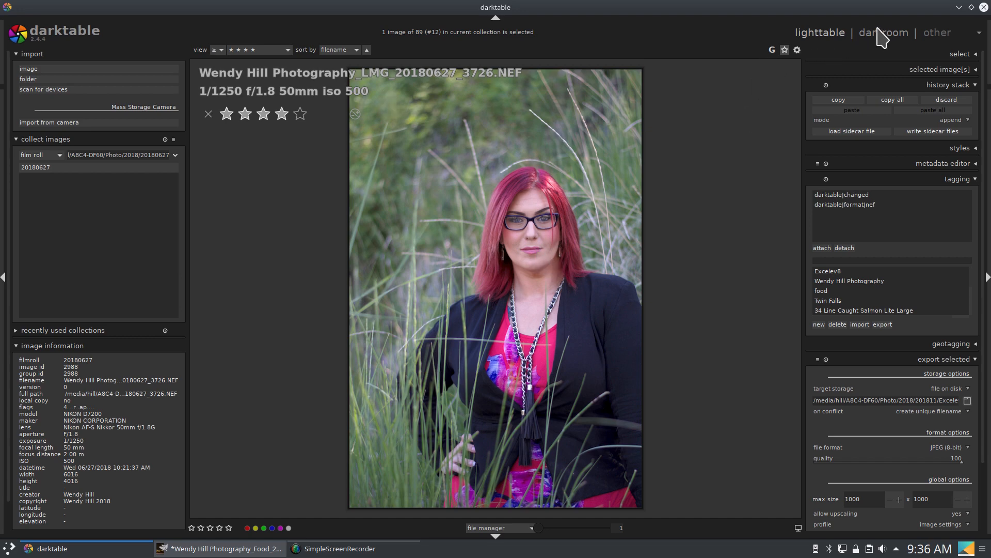
{"action": "left_click", "coordinate": [883, 32]}
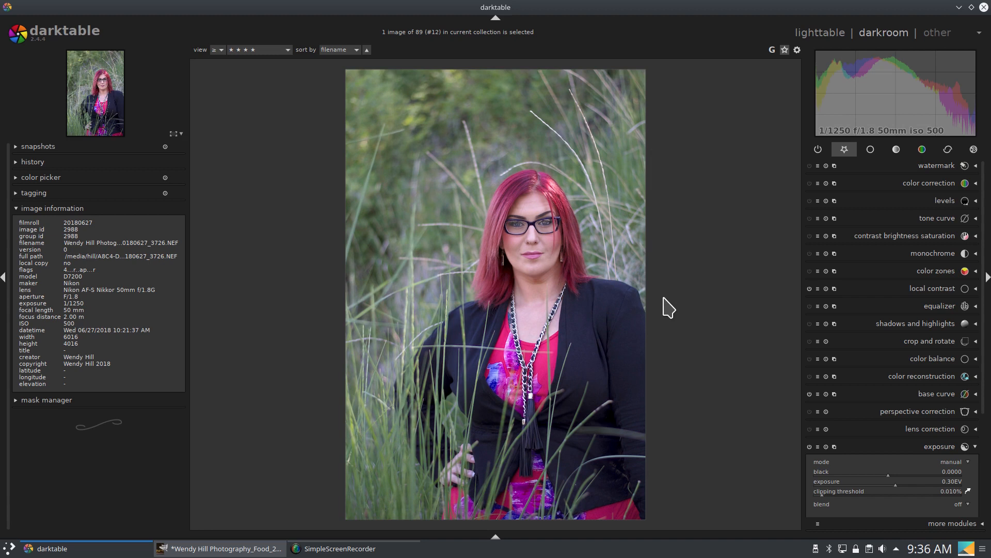
{"action": "mouse_move", "coordinate": [896, 468]}
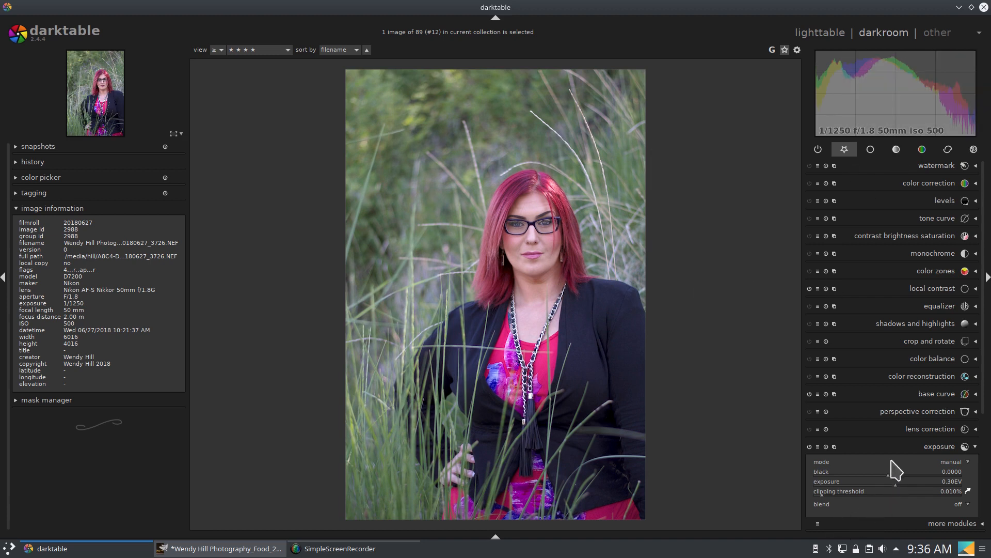
{"action": "mouse_move", "coordinate": [904, 398]}
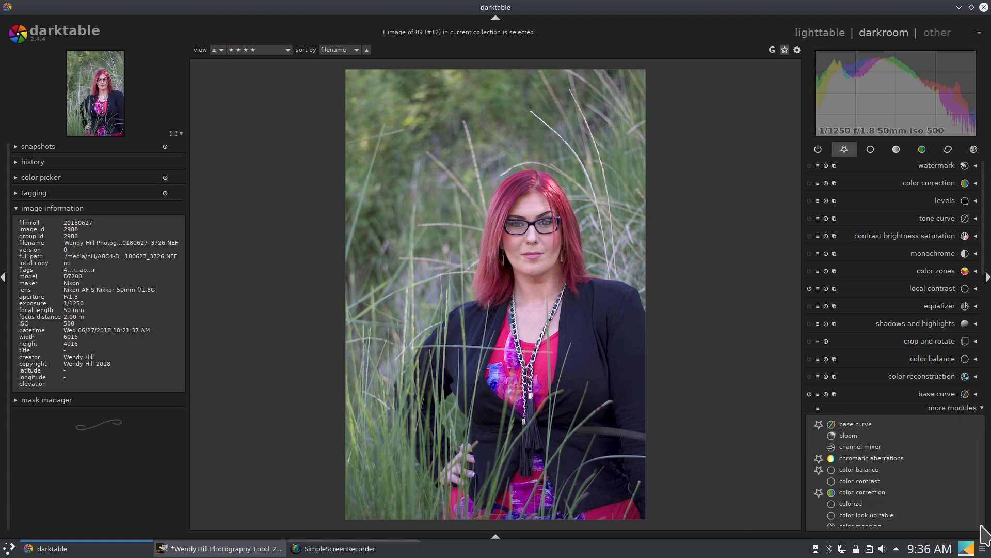
{"action": "mouse_move", "coordinate": [857, 434]}
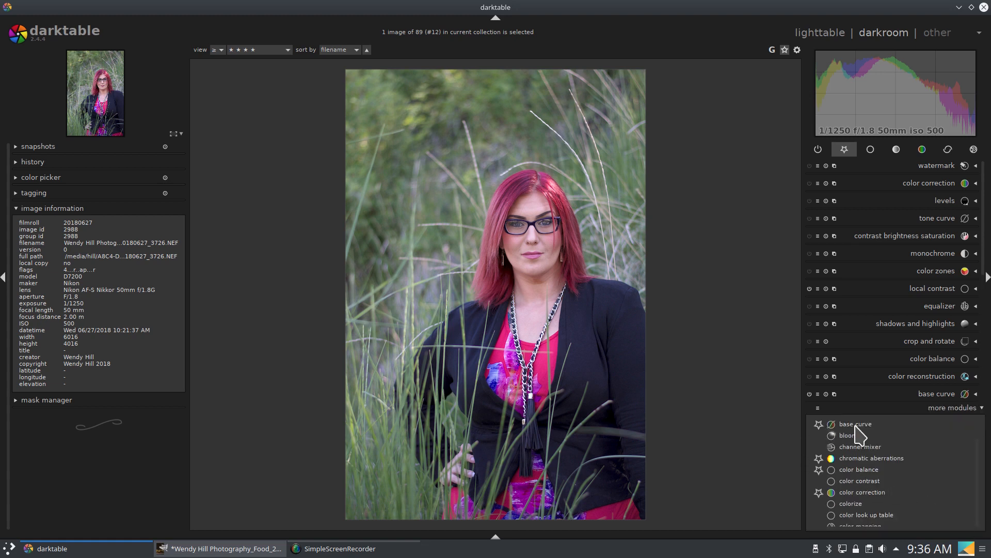
{"action": "mouse_move", "coordinate": [855, 423]}
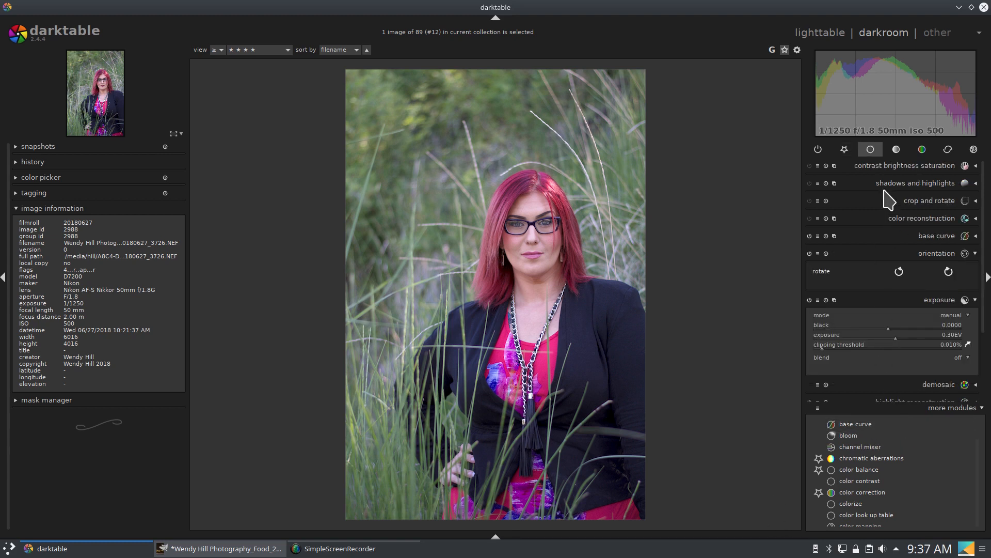
{"action": "mouse_move", "coordinate": [873, 339]}
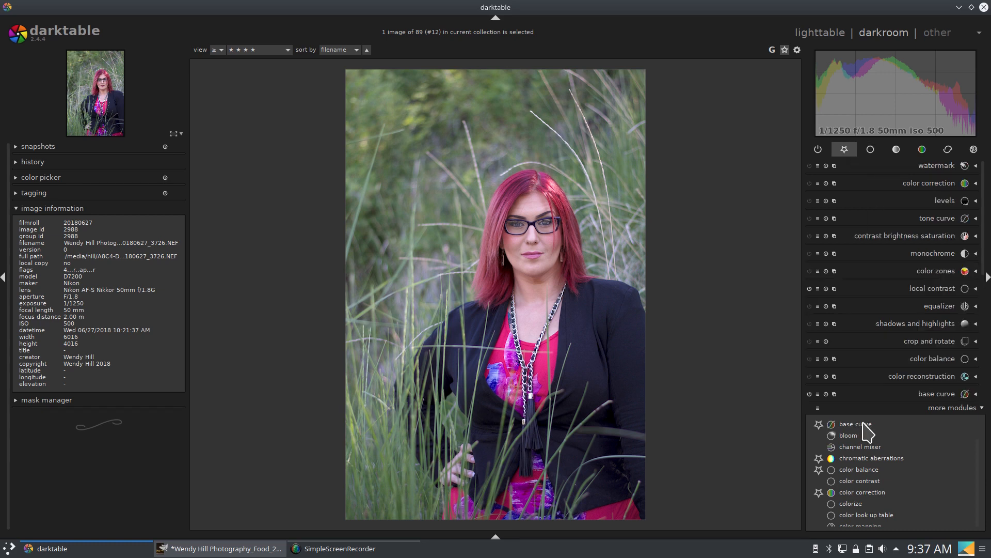
{"action": "mouse_move", "coordinate": [929, 319]}
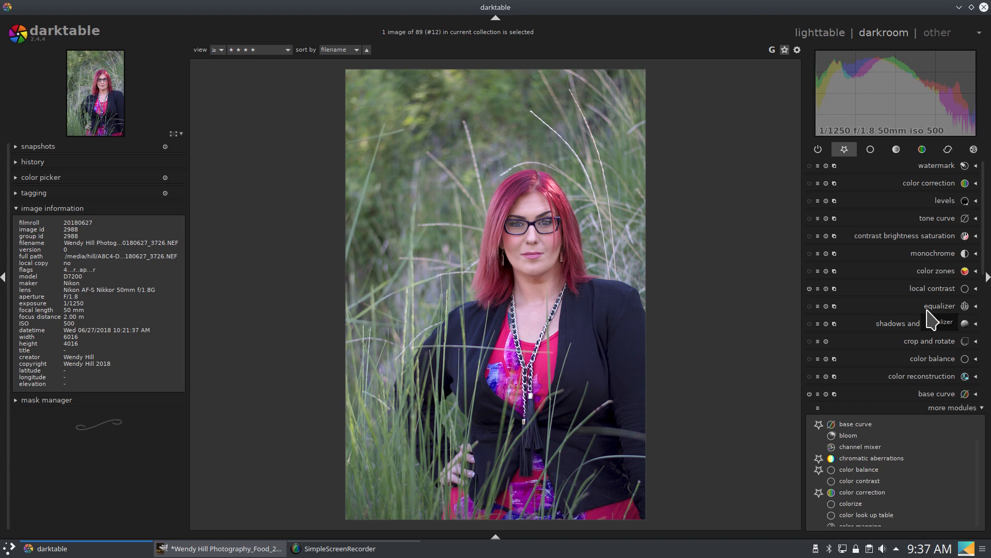
{"action": "scroll", "scroll_direction": "down", "scroll_amount": 3}
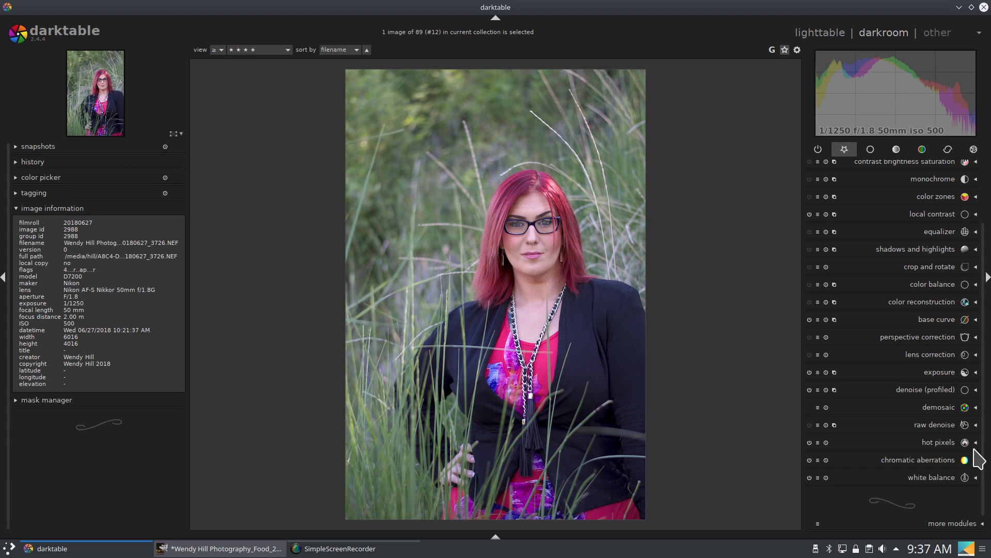
{"action": "mouse_move", "coordinate": [930, 402]}
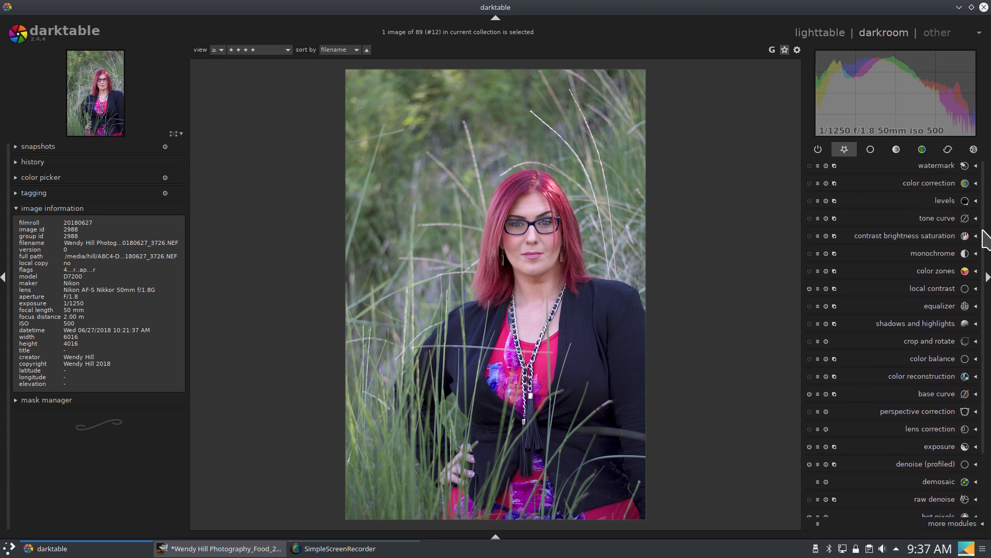
{"action": "scroll", "scroll_direction": "down", "scroll_amount": 3}
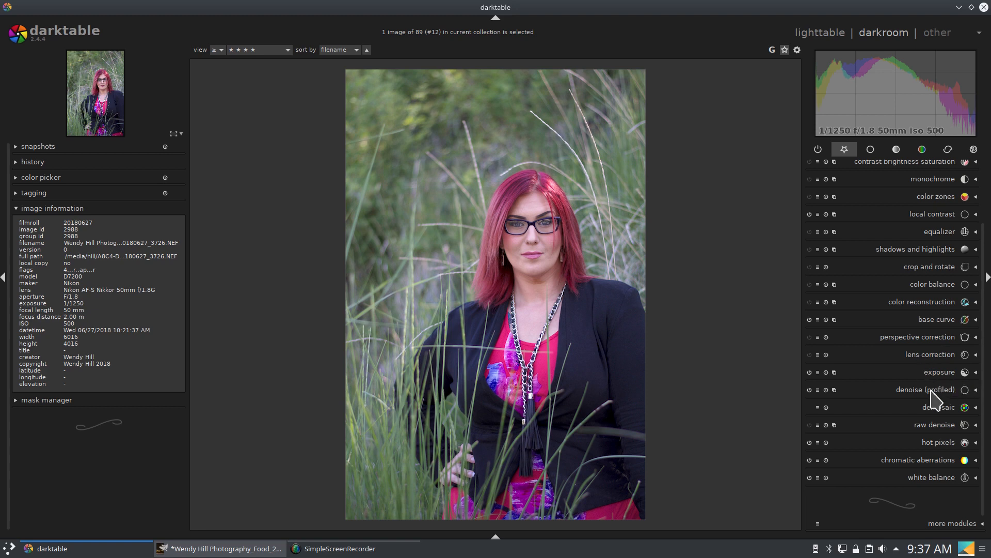
{"action": "mouse_move", "coordinate": [935, 361]}
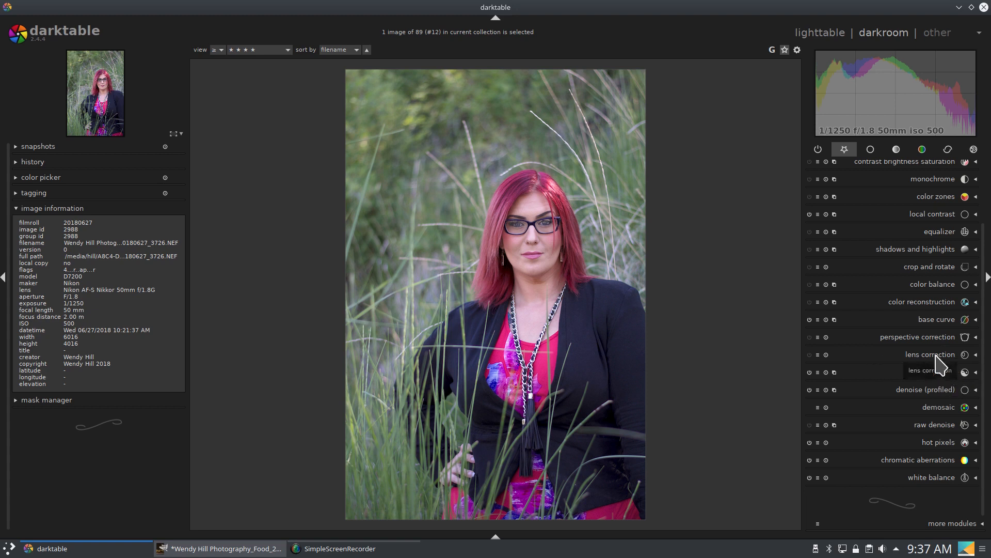
{"action": "left_click", "coordinate": [917, 227]}
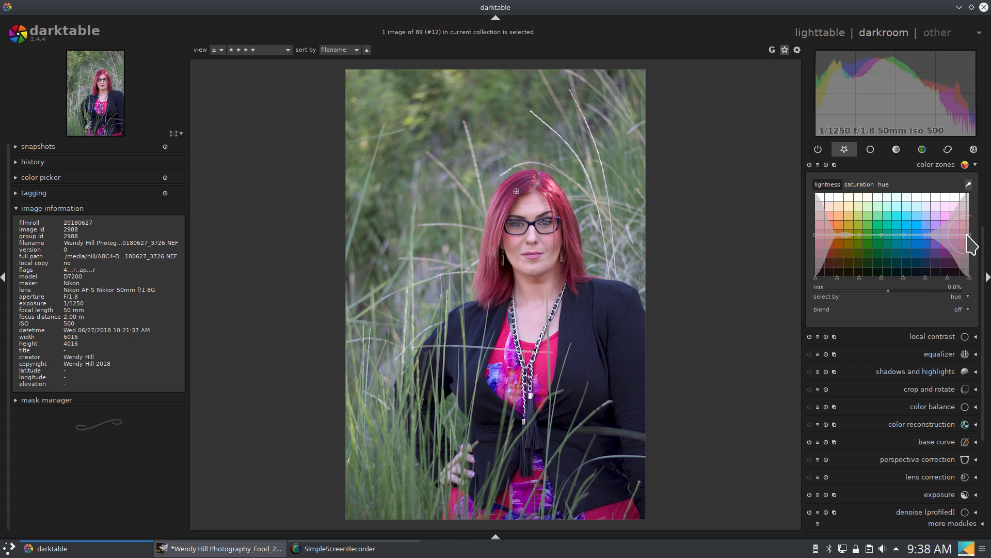
Lower the color zones lightness curve over the red hues of the hair.
{"action": "left_click_drag", "start_coordinate": [968, 242], "coordinate": [968, 258]}
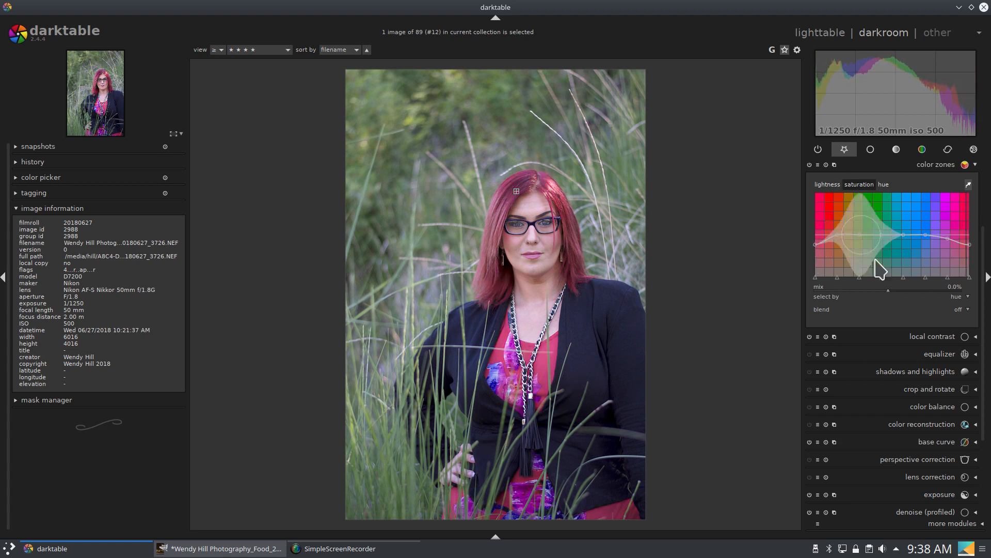
Blend the color zones correction through a drawn mask at normal mode, 100% opacity.
{"action": "left_click", "coordinate": [961, 309]}
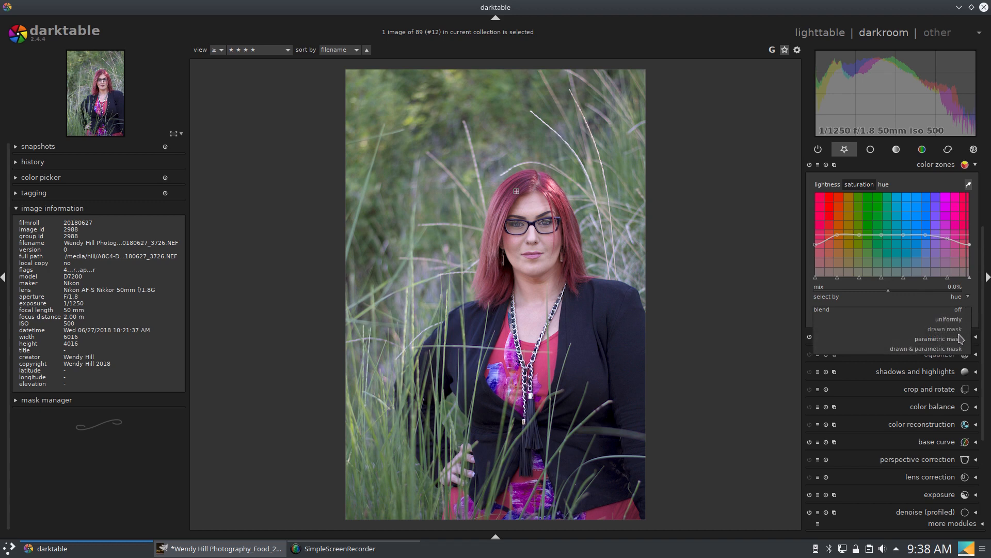
{"action": "left_click", "coordinate": [945, 328]}
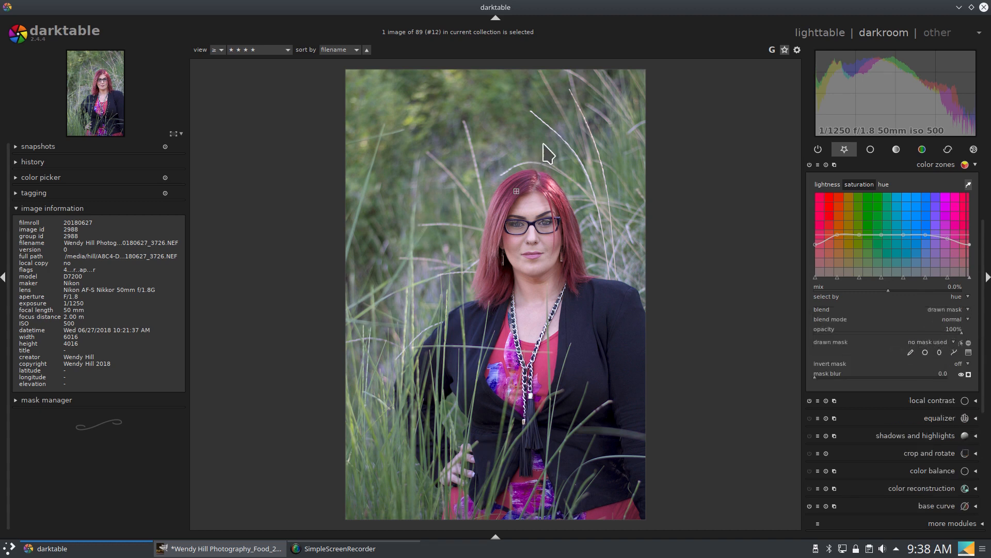
{"action": "mouse_move", "coordinate": [528, 224]}
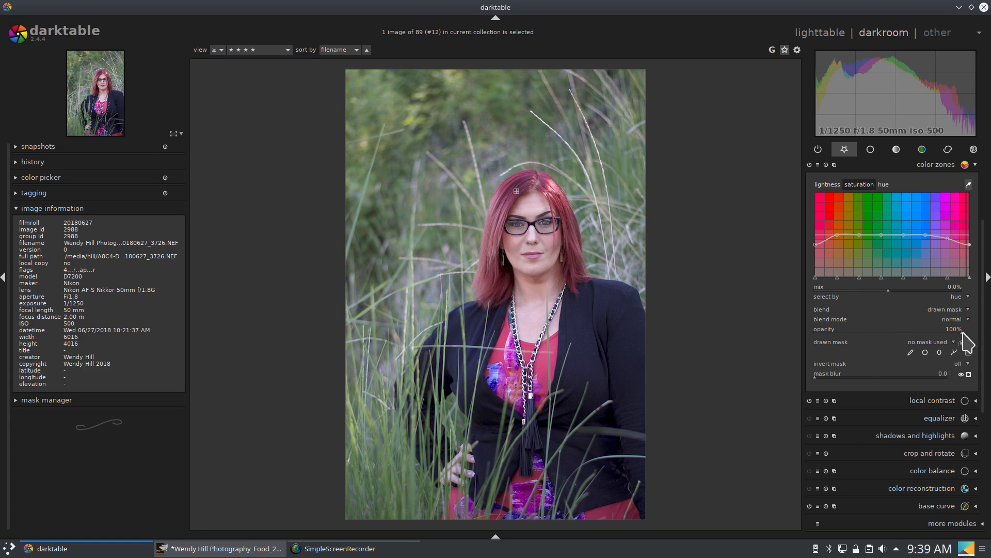
{"action": "mouse_move", "coordinate": [966, 325]}
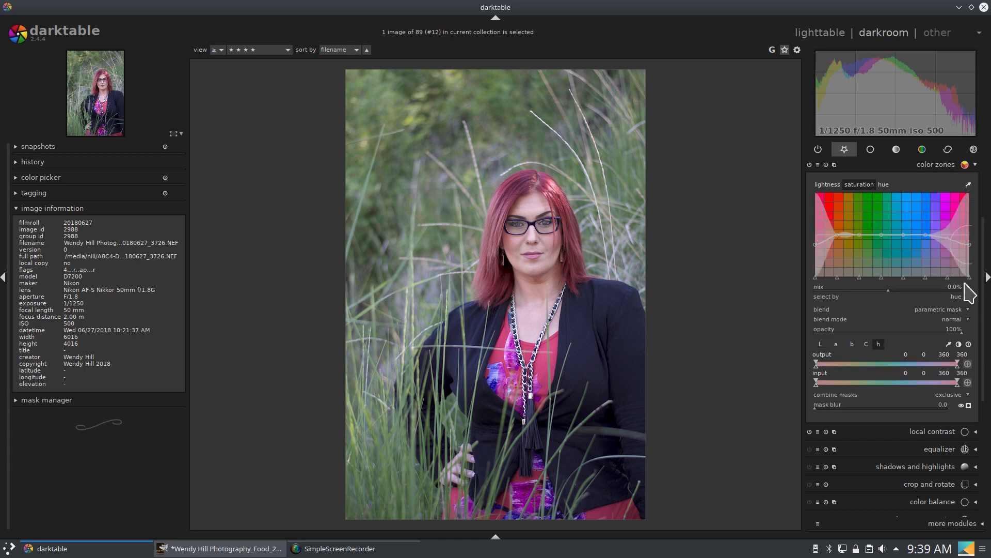
Restrict the parametric hue mask to about 221–348, previewing it as an overlay.
{"action": "left_click_drag", "start_coordinate": [967, 376], "coordinate": [957, 376]}
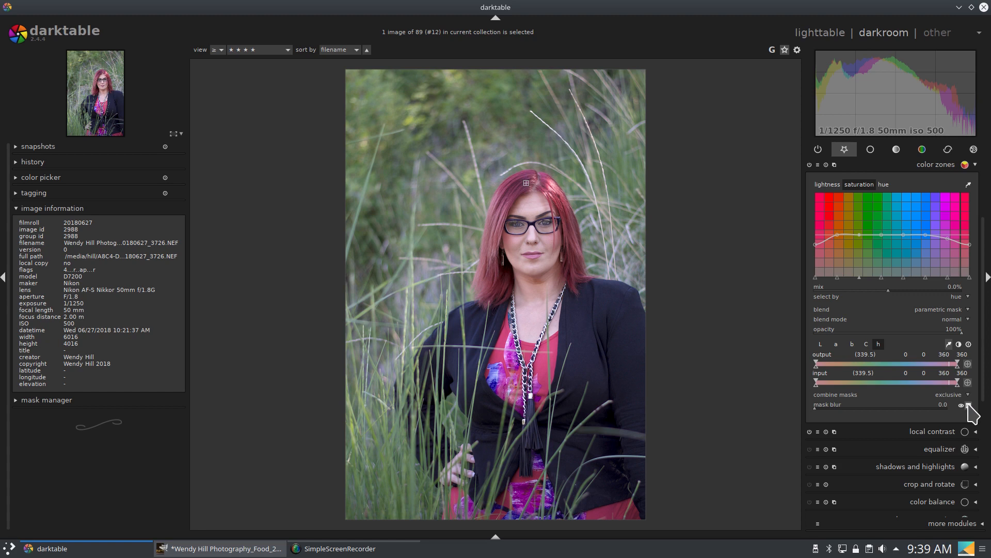
{"action": "left_click", "coordinate": [968, 405]}
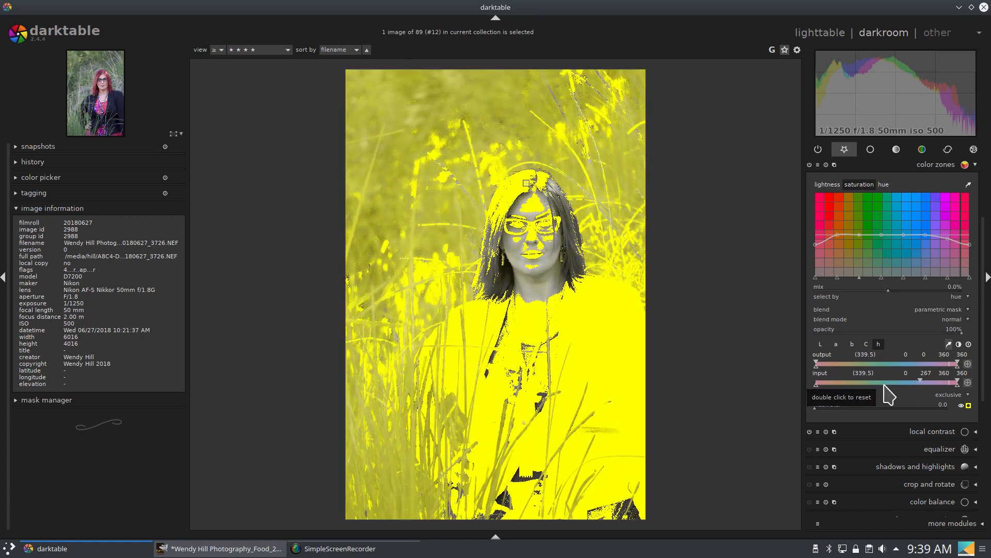
{"action": "left_click_drag", "start_coordinate": [816, 385], "coordinate": [831, 384]}
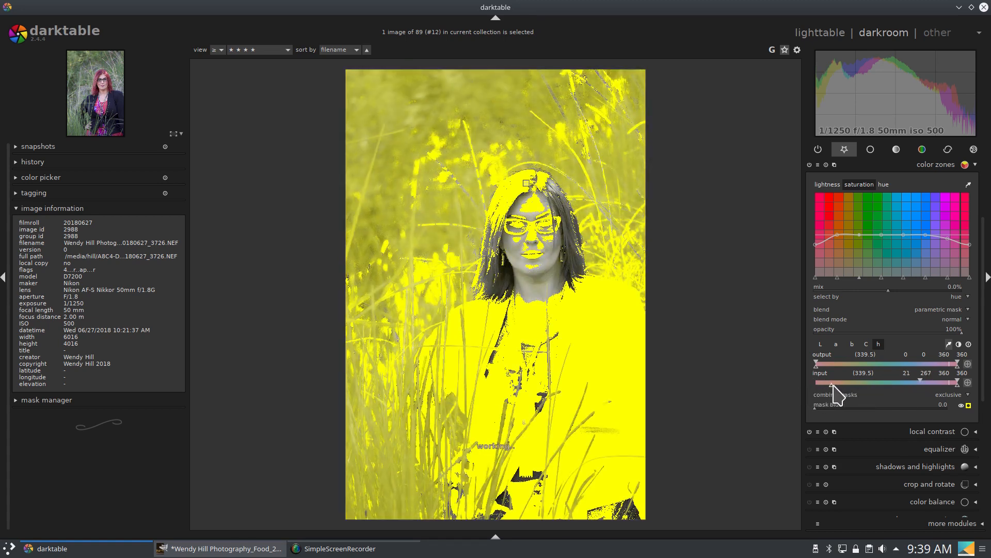
{"action": "left_click_drag", "start_coordinate": [835, 385], "coordinate": [908, 376]}
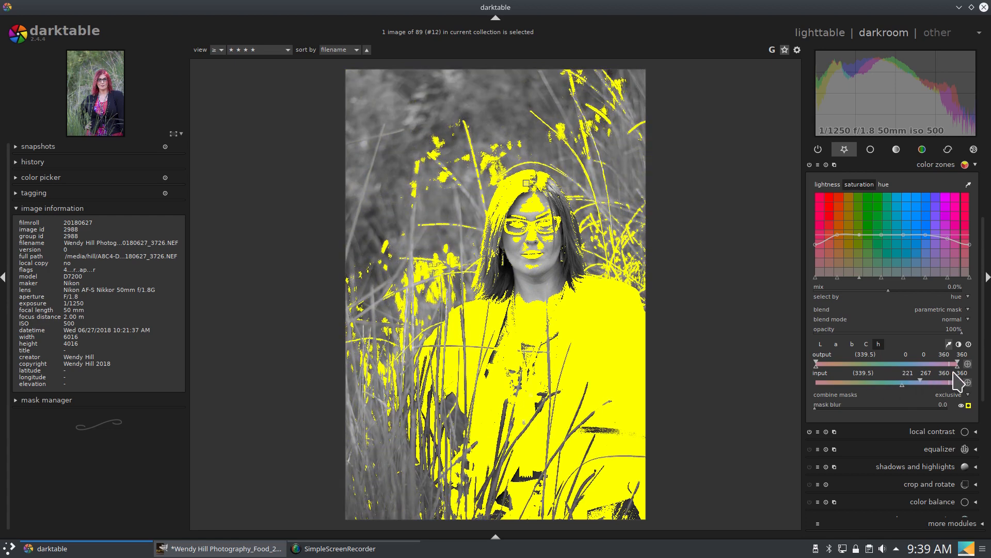
{"action": "left_click_drag", "start_coordinate": [959, 380], "coordinate": [948, 380]}
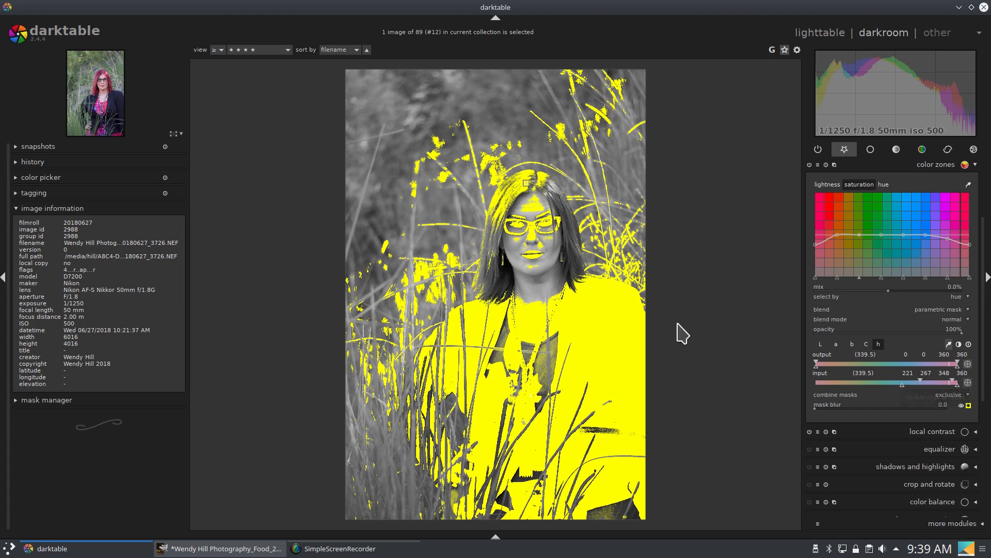
{"action": "mouse_move", "coordinate": [499, 337]}
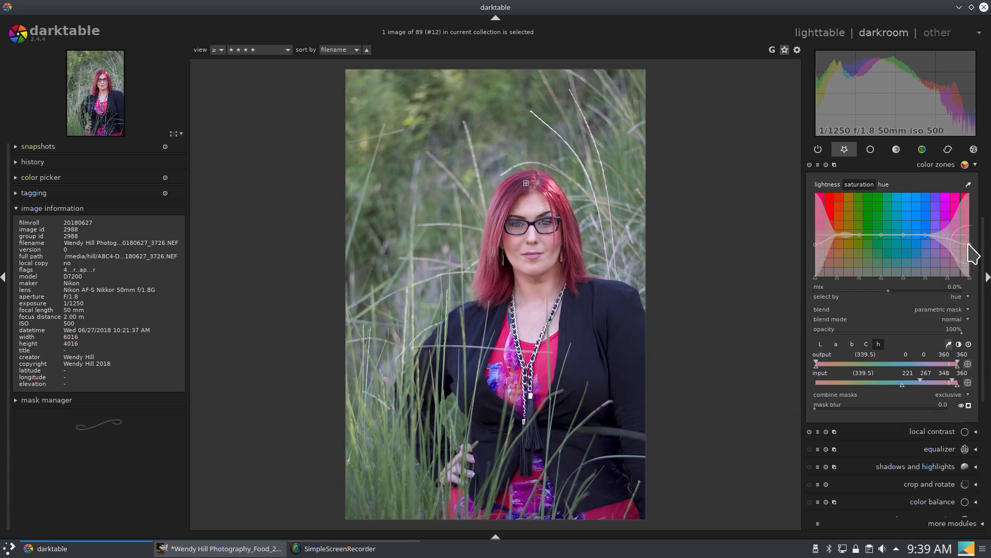
Raise the saturation curve's red and magenta end to strengthen those hues.
{"action": "left_click_drag", "start_coordinate": [971, 253], "coordinate": [961, 224]}
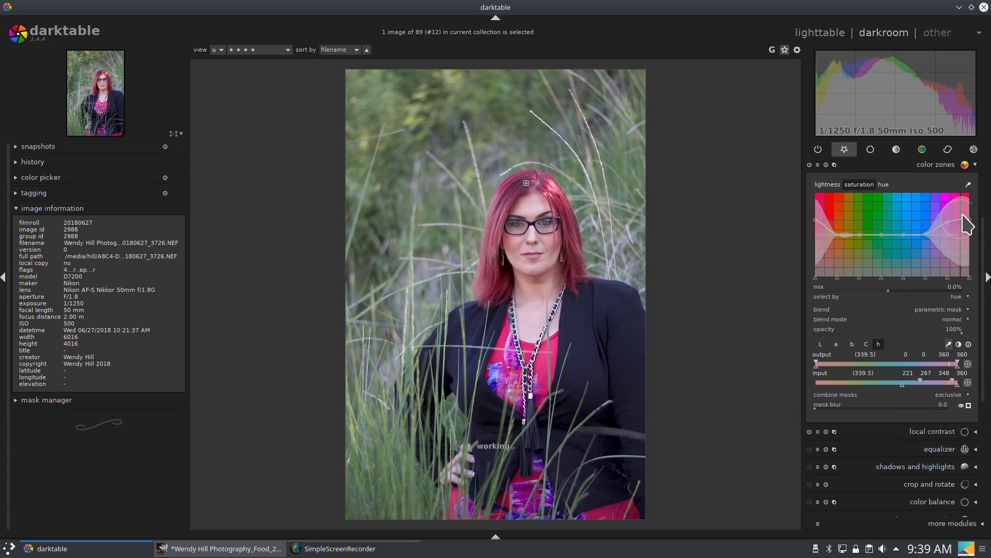
{"action": "left_click_drag", "start_coordinate": [960, 224], "coordinate": [960, 205]}
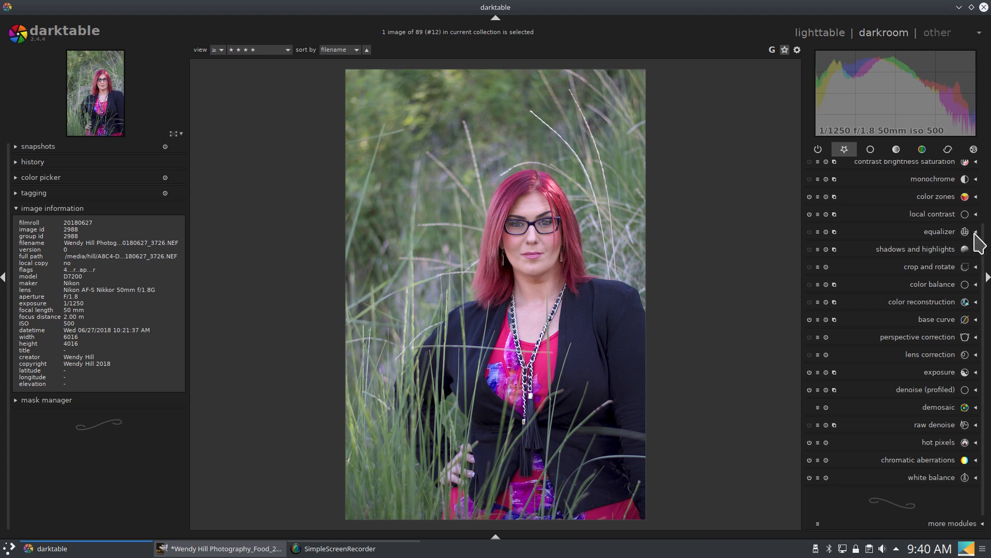
{"action": "left_click", "coordinate": [940, 231]}
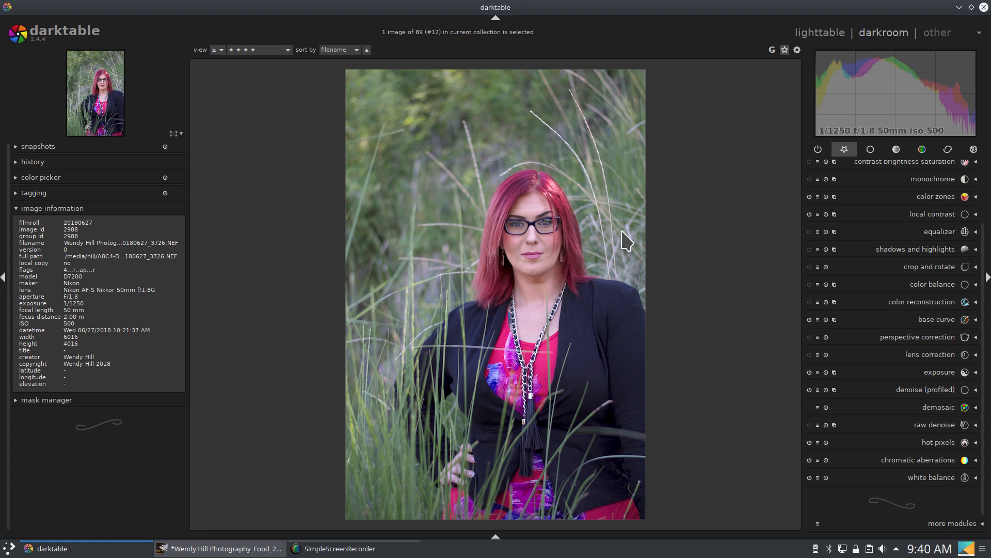
{"action": "mouse_move", "coordinate": [609, 204]}
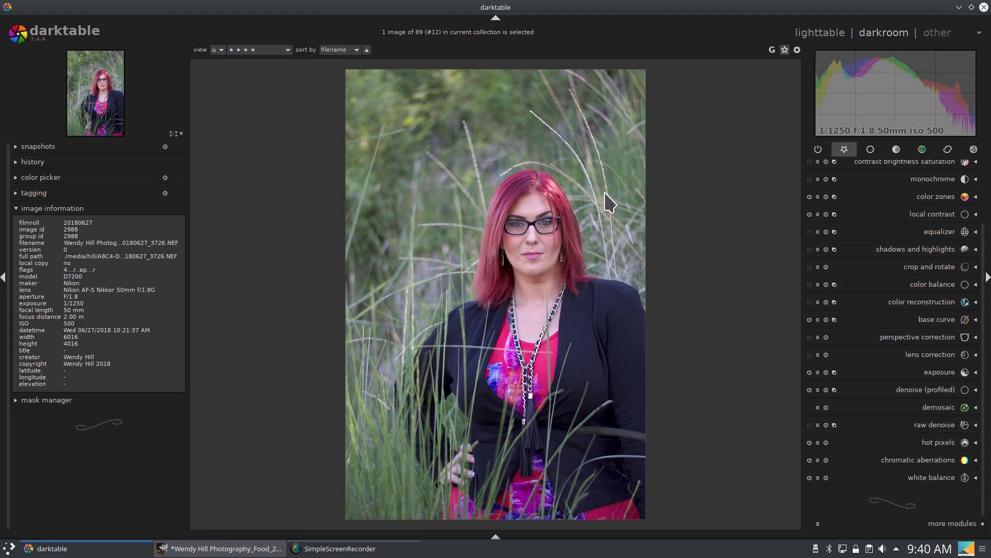
{"action": "mouse_move", "coordinate": [500, 211]}
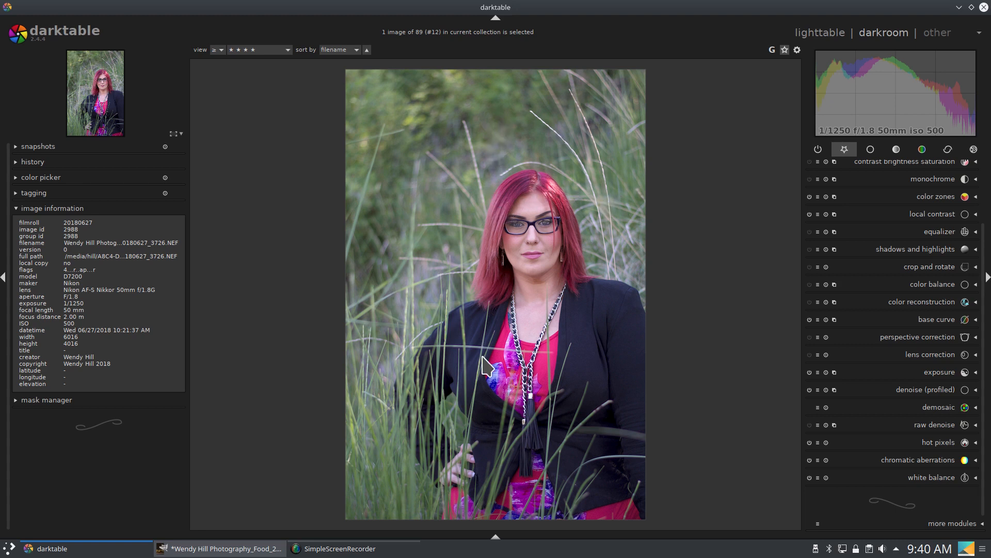
{"action": "mouse_move", "coordinate": [459, 382]}
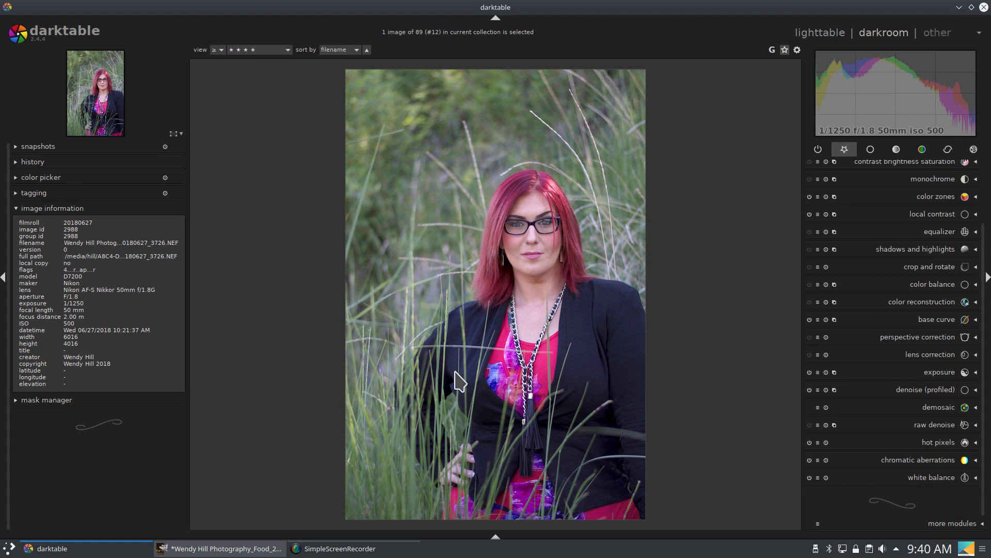
{"action": "mouse_move", "coordinate": [626, 96]}
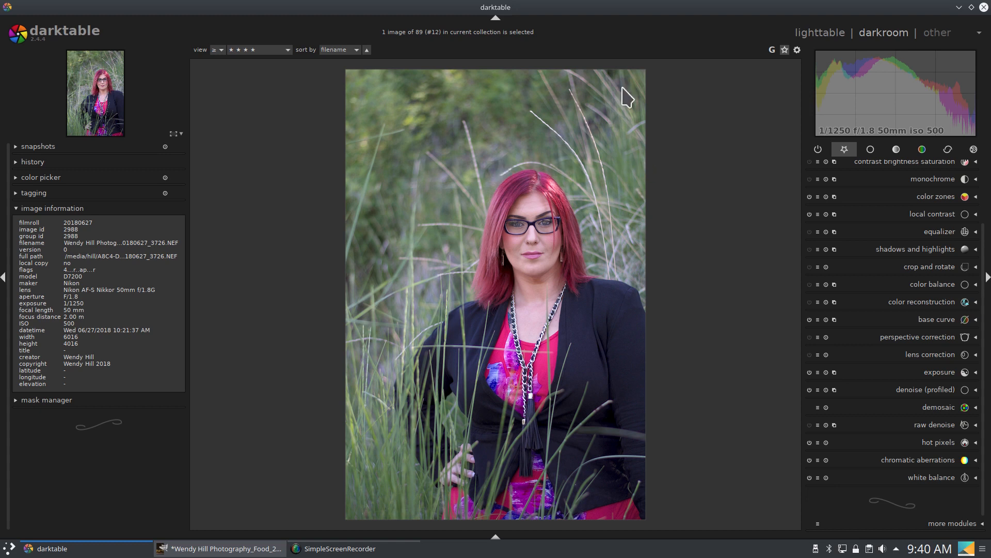
{"action": "mouse_move", "coordinate": [619, 104]}
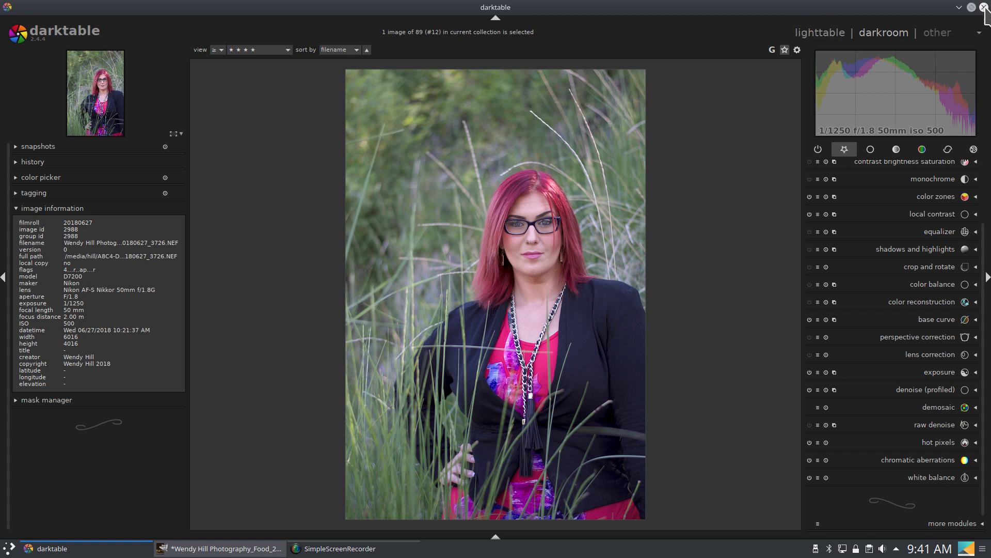
Close darktable and bring the GIMP artichoke composite back to the front.
{"action": "left_click", "coordinate": [984, 7]}
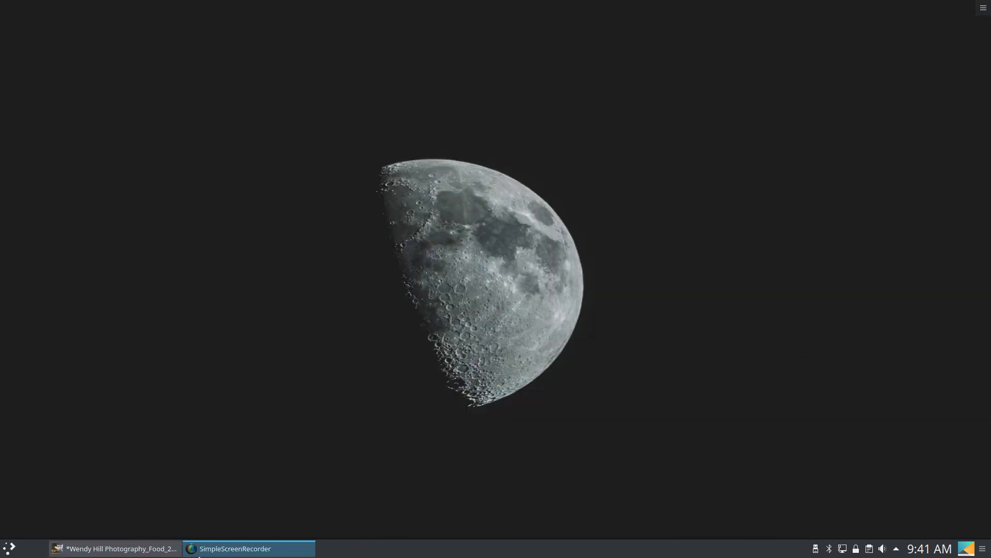
{"action": "left_click", "coordinate": [114, 548]}
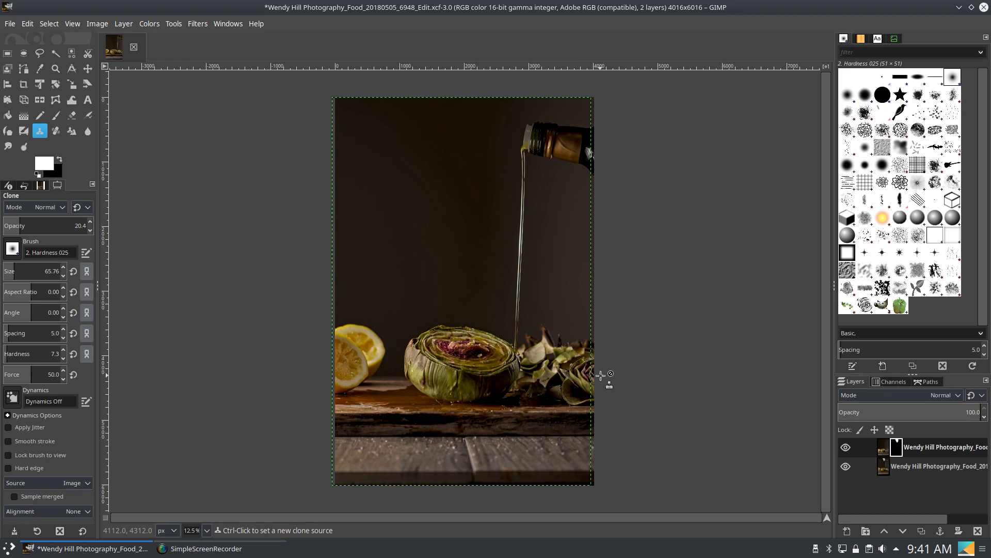
{"action": "mouse_move", "coordinate": [759, 420]}
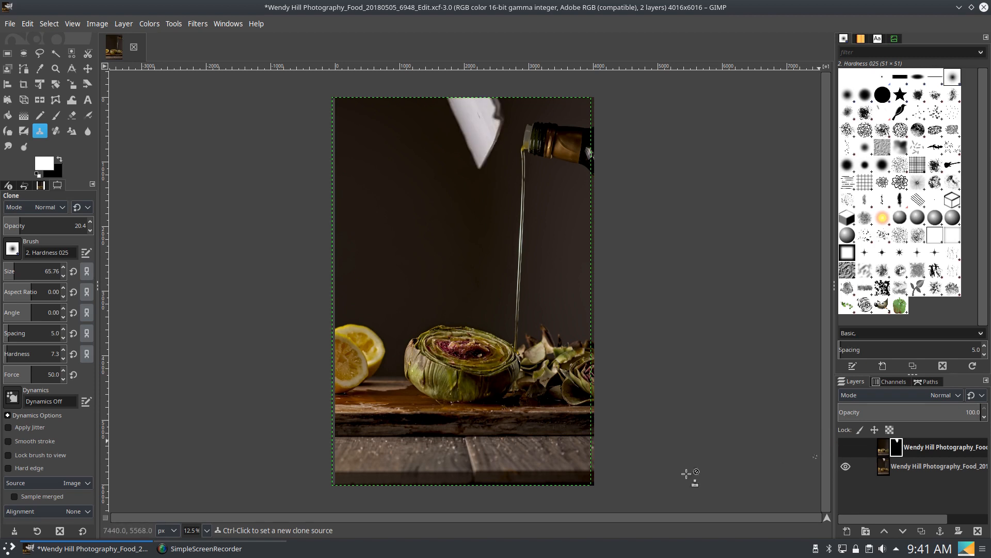
{"action": "mouse_move", "coordinate": [480, 126]}
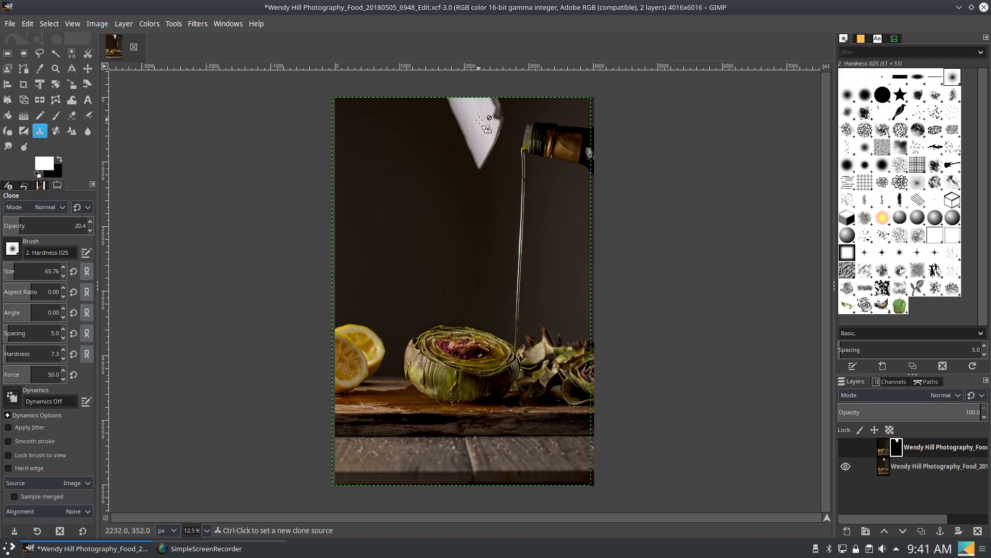
{"action": "mouse_move", "coordinate": [475, 141]}
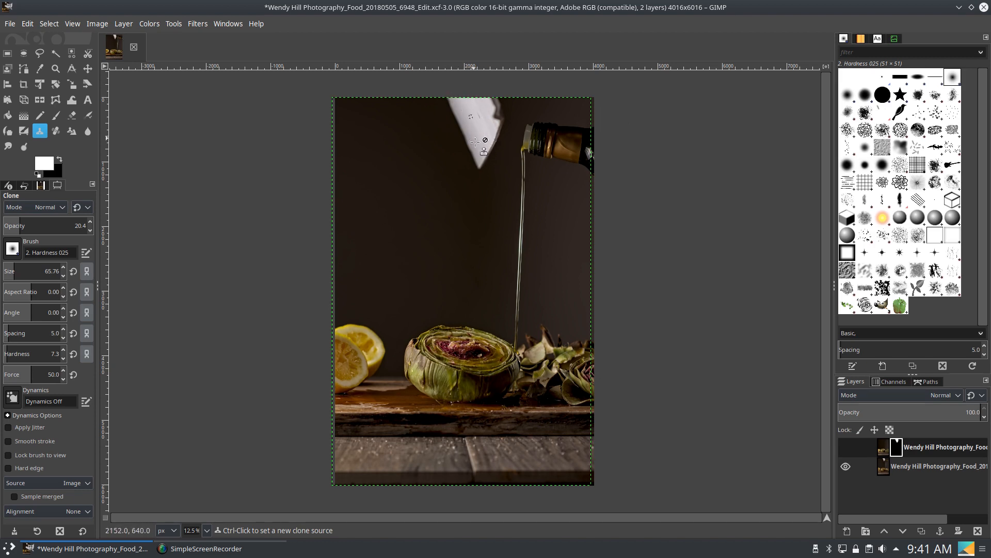
{"action": "mouse_move", "coordinate": [469, 127]}
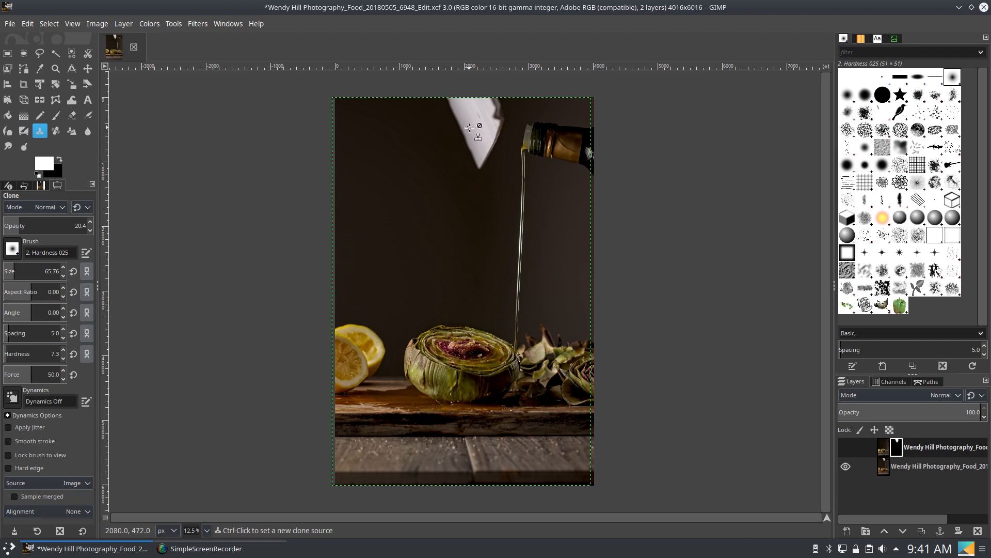
{"action": "mouse_move", "coordinate": [339, 339]}
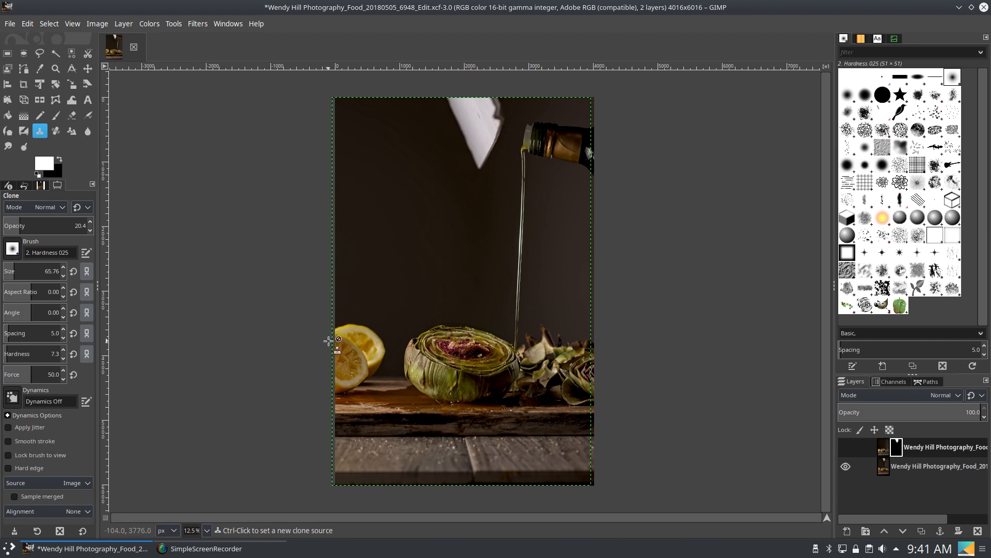
{"action": "mouse_move", "coordinate": [379, 324]}
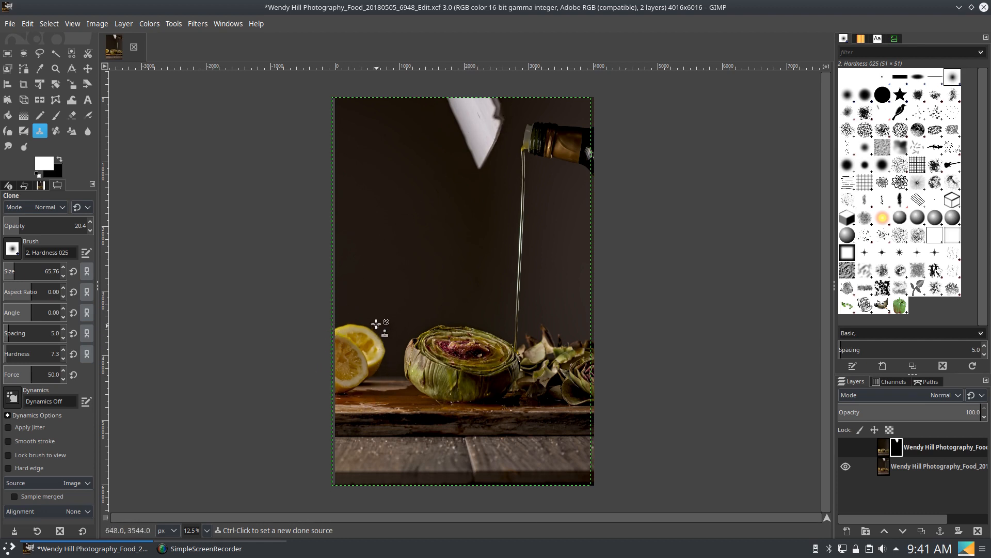
{"action": "mouse_move", "coordinate": [367, 370]}
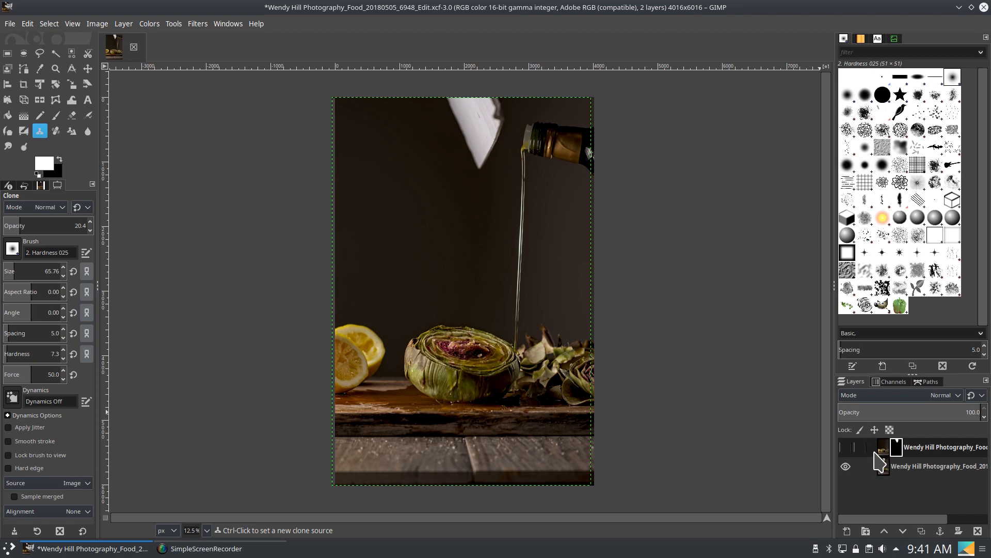
{"action": "mouse_move", "coordinate": [559, 171]}
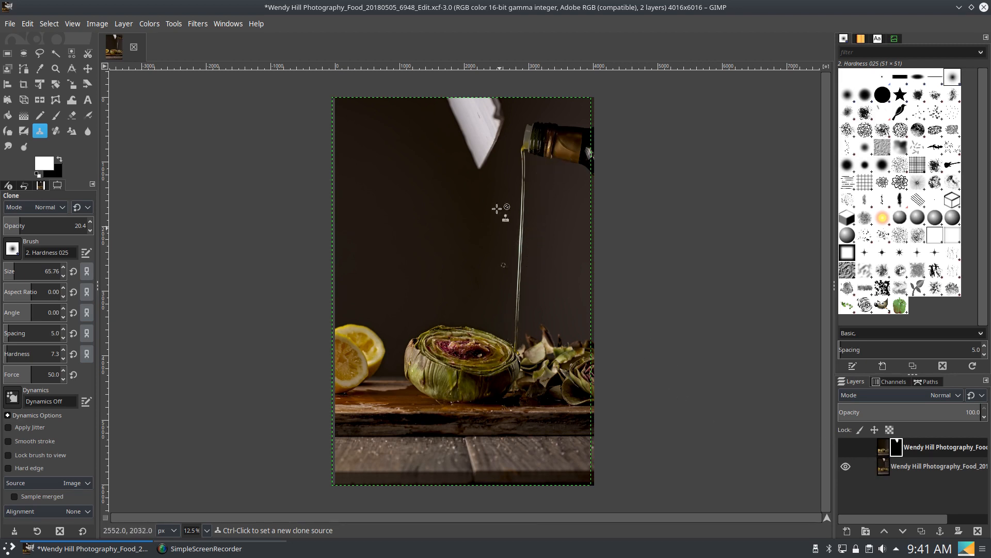
{"action": "mouse_move", "coordinate": [834, 449]}
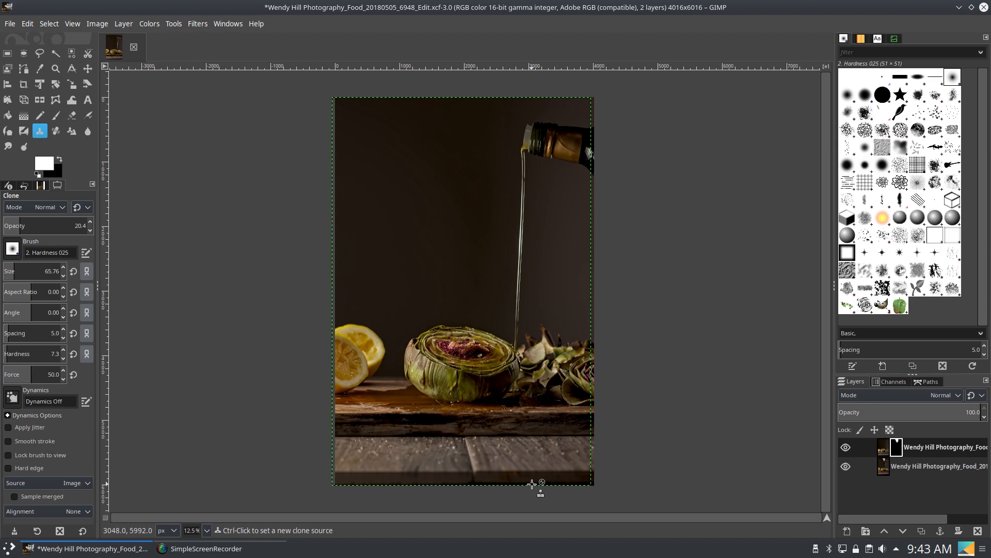
{"action": "mouse_move", "coordinate": [557, 265]}
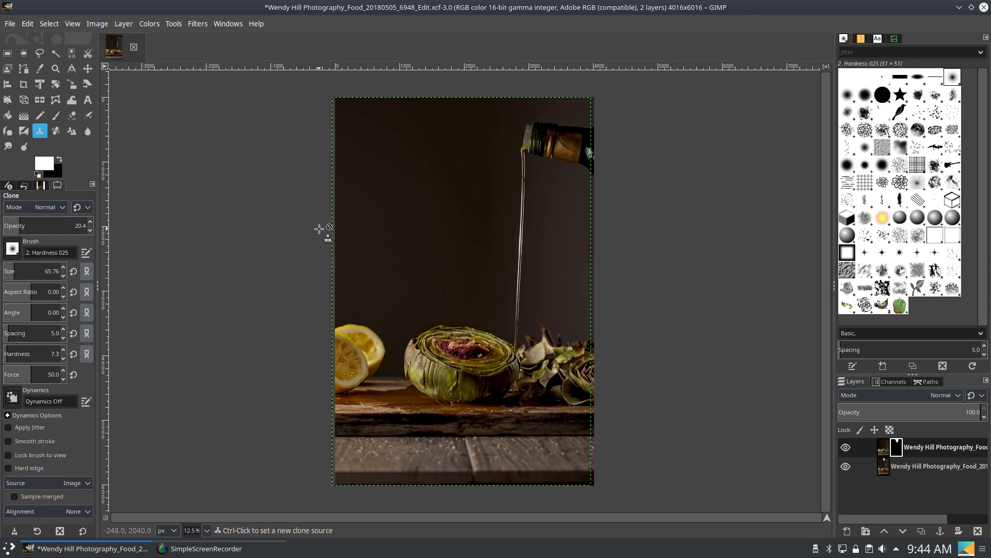
{"action": "mouse_move", "coordinate": [225, 259]}
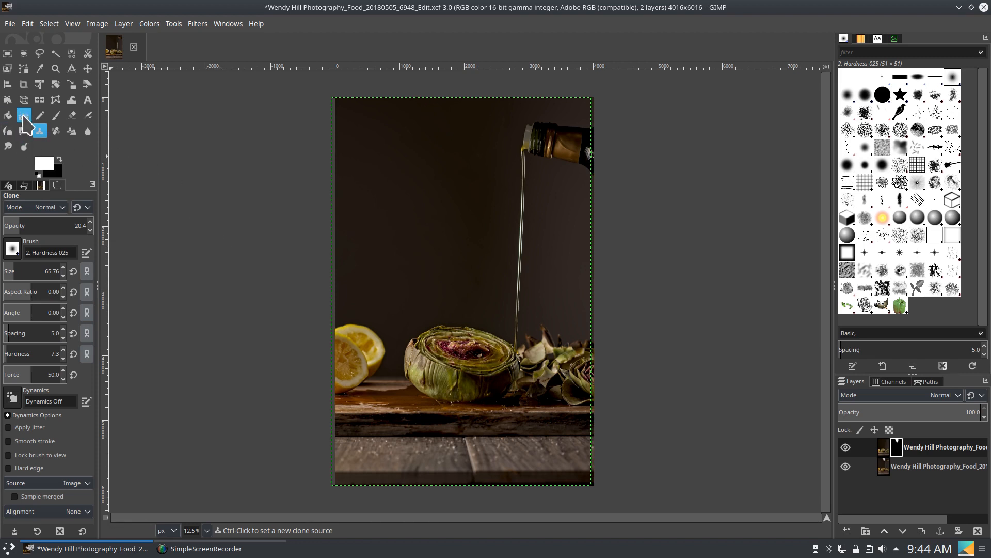
With the Gradient tool chosen, add a transparent layer named Grad in Soft light mode.
{"action": "left_click", "coordinate": [23, 115]}
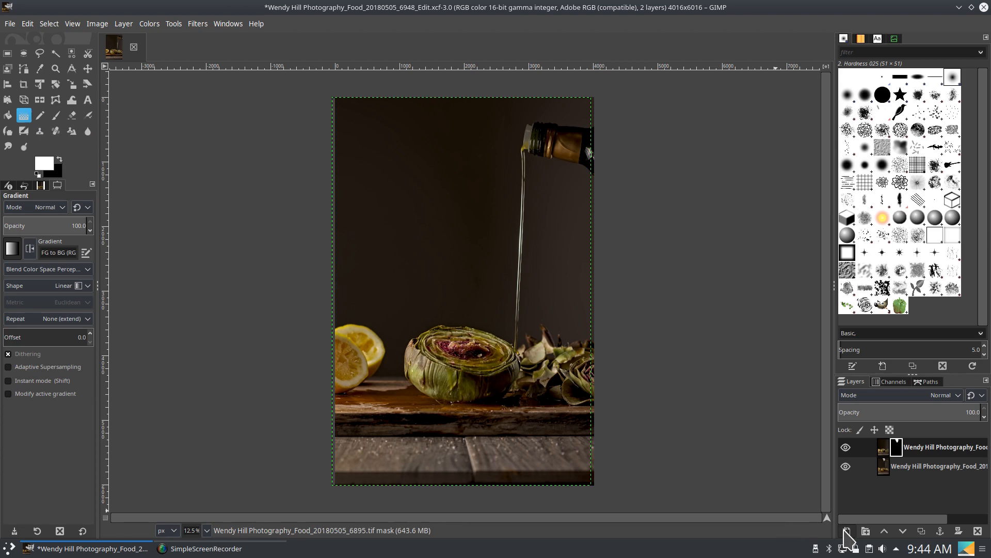
{"action": "left_click", "coordinate": [848, 530]}
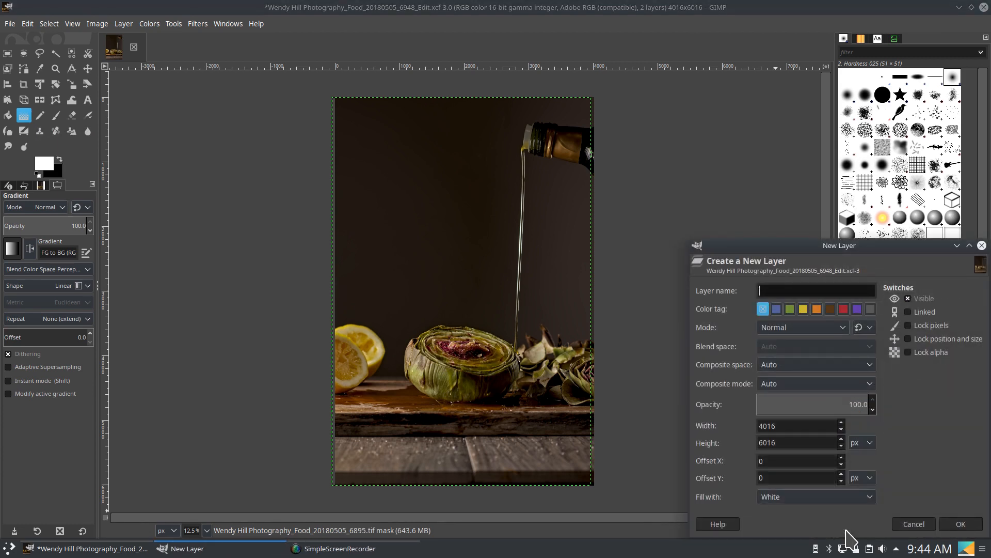
{"action": "type", "text": "Grad"}
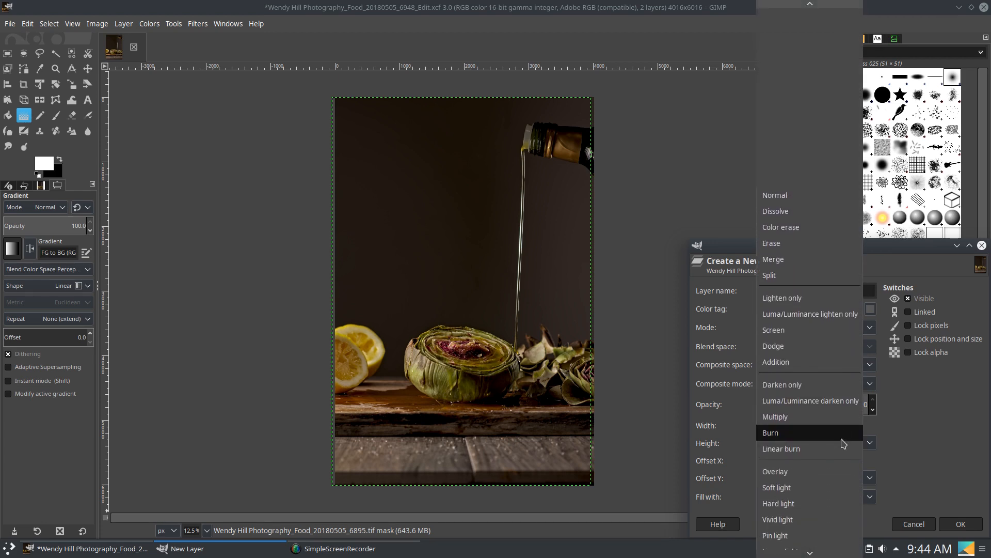
{"action": "left_click", "coordinate": [777, 486]}
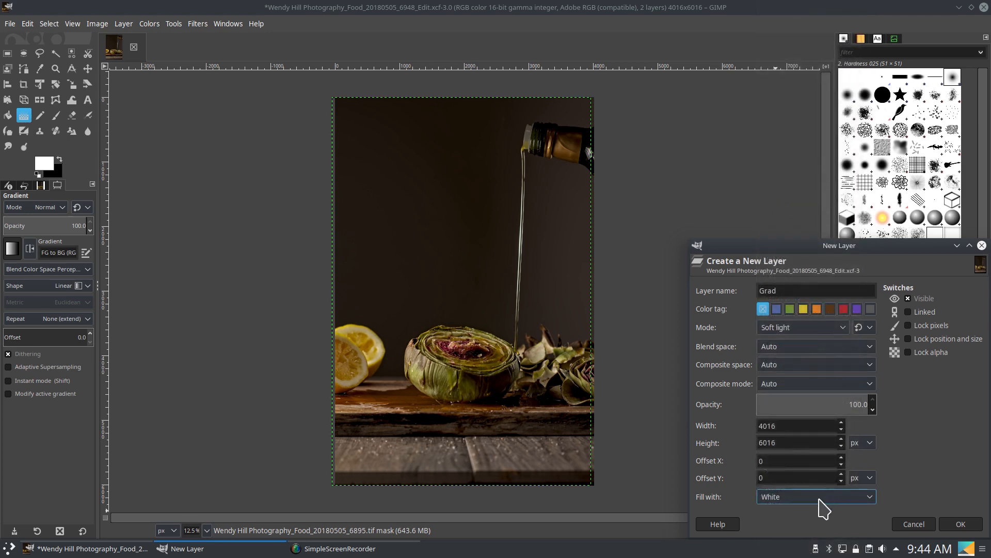
{"action": "left_click", "coordinate": [815, 497]}
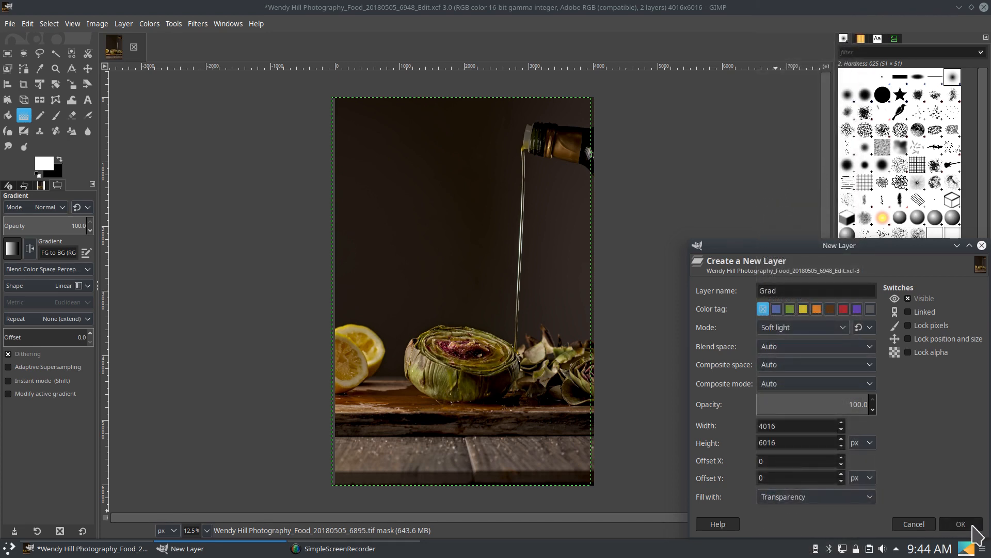
{"action": "left_click", "coordinate": [959, 524]}
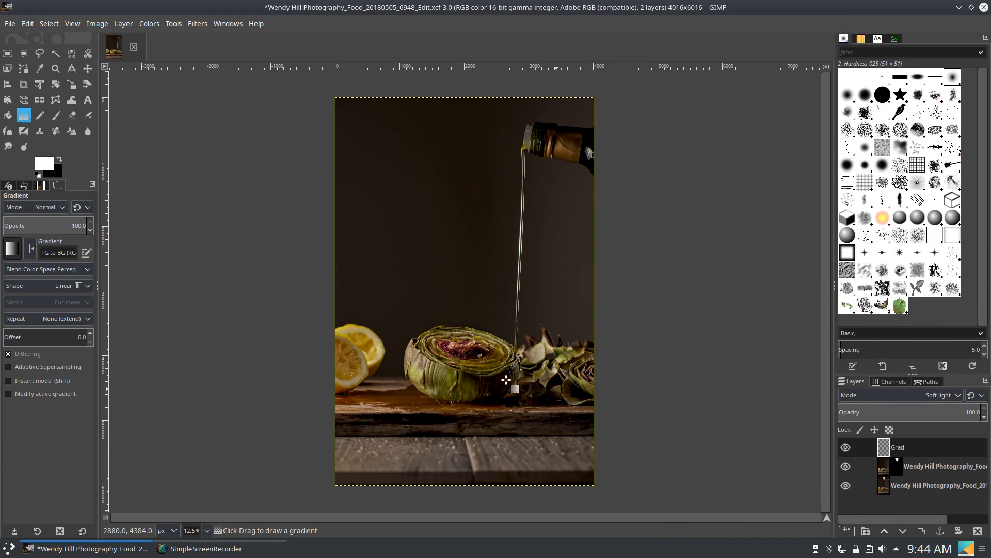
{"action": "mouse_move", "coordinate": [384, 120]}
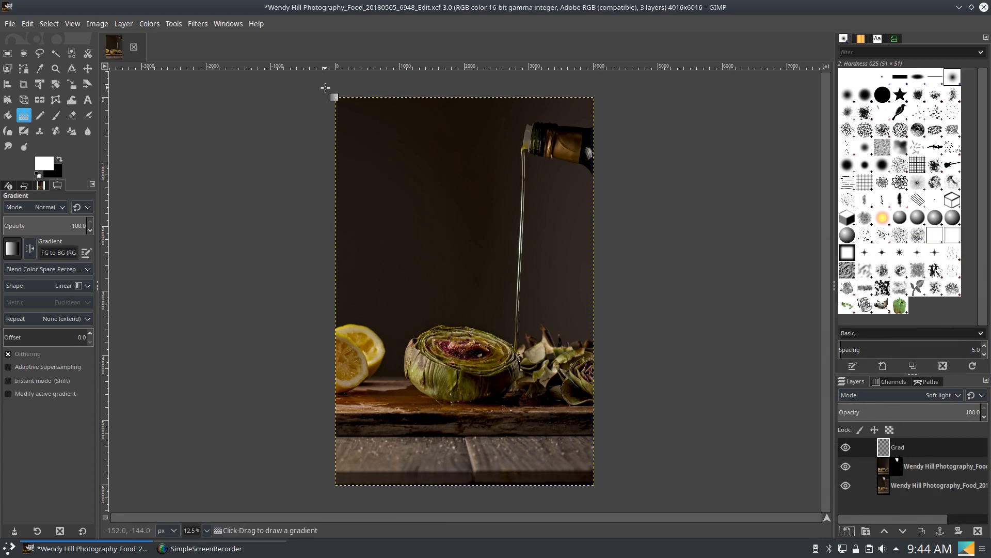
Lay a diagonal gradient from lower right toward the top-left corner on the Grad layer and refine its endpoints.
{"action": "left_click_drag", "start_coordinate": [326, 87], "coordinate": [574, 429]}
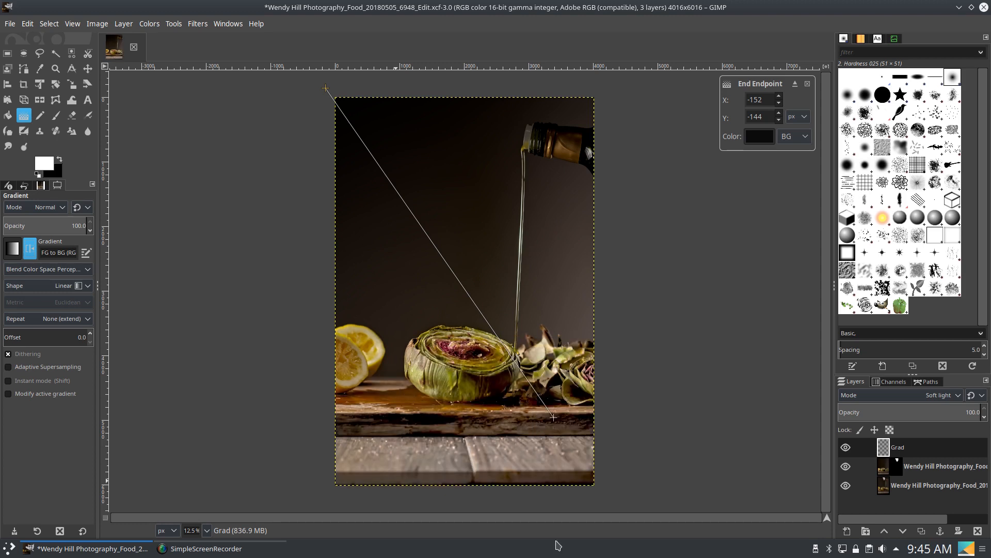
{"action": "left_click_drag", "start_coordinate": [325, 86], "coordinate": [351, 110]}
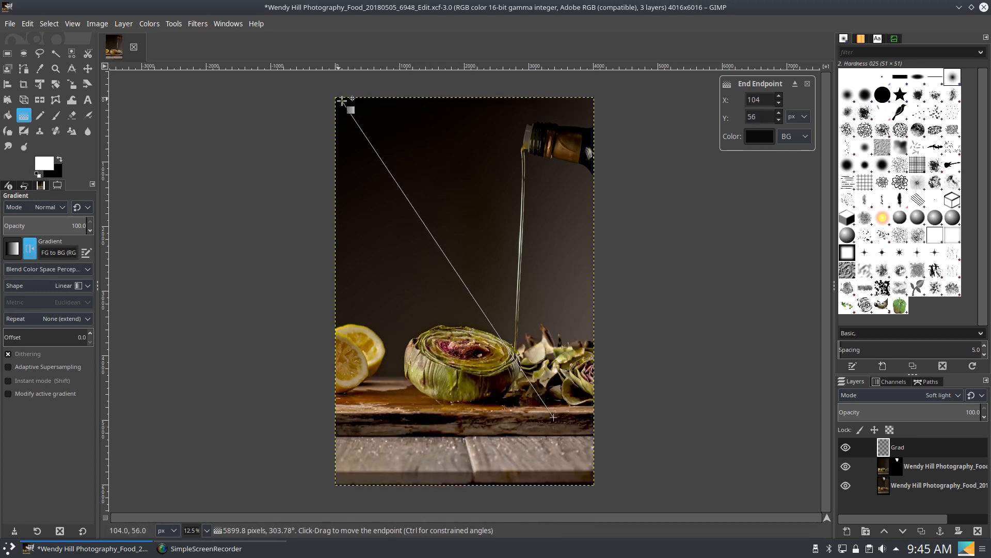
{"action": "left_click_drag", "start_coordinate": [554, 416], "coordinate": [515, 376]}
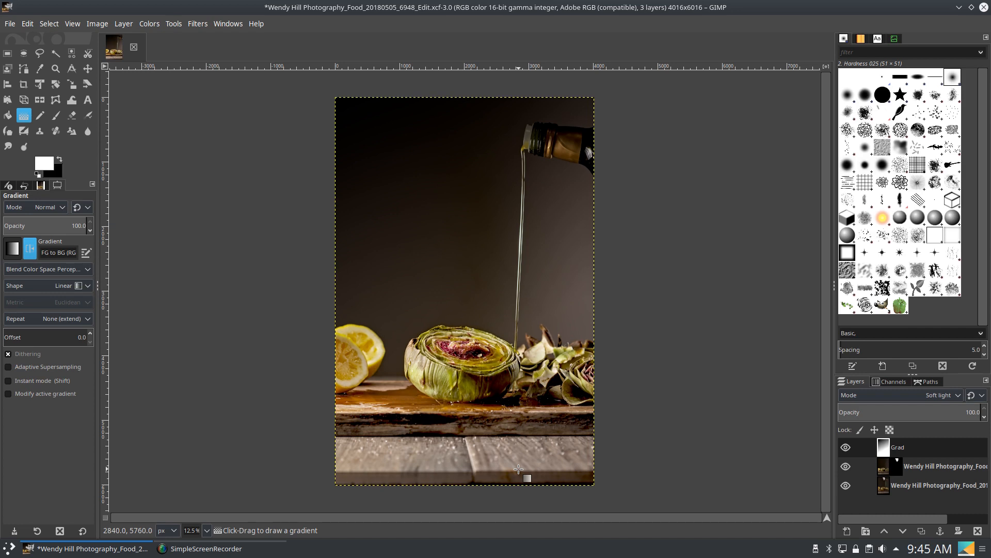
{"action": "mouse_move", "coordinate": [641, 259]}
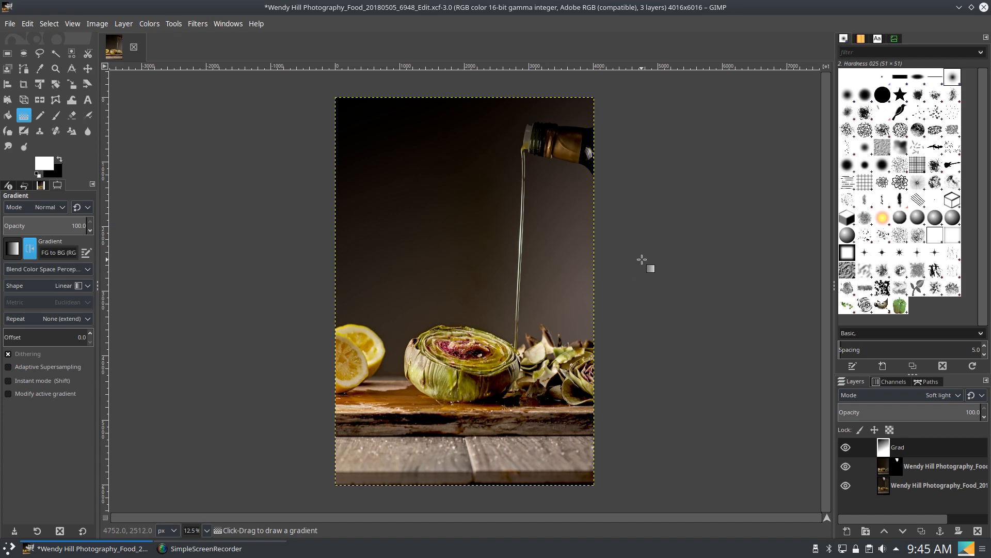
{"action": "mouse_move", "coordinate": [563, 450]}
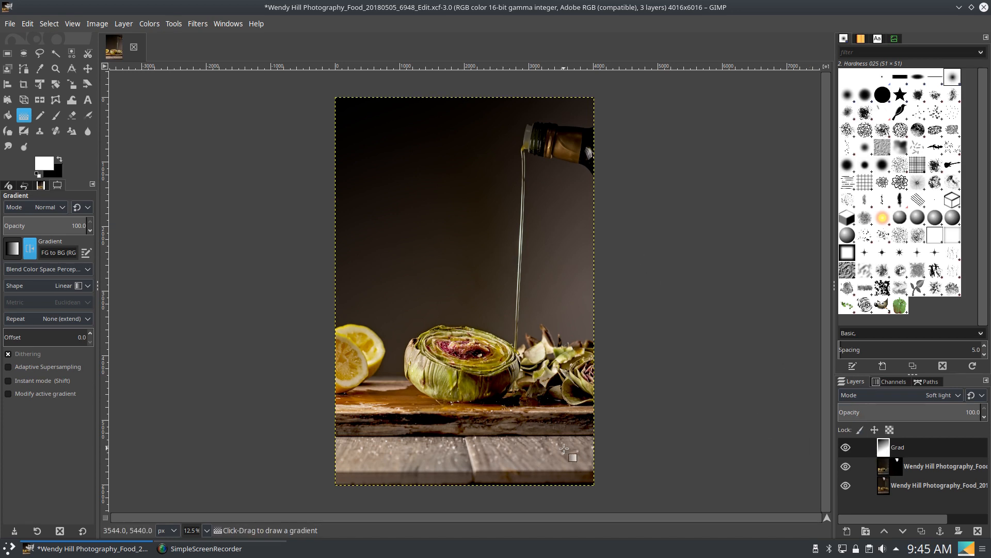
{"action": "mouse_move", "coordinate": [378, 141]}
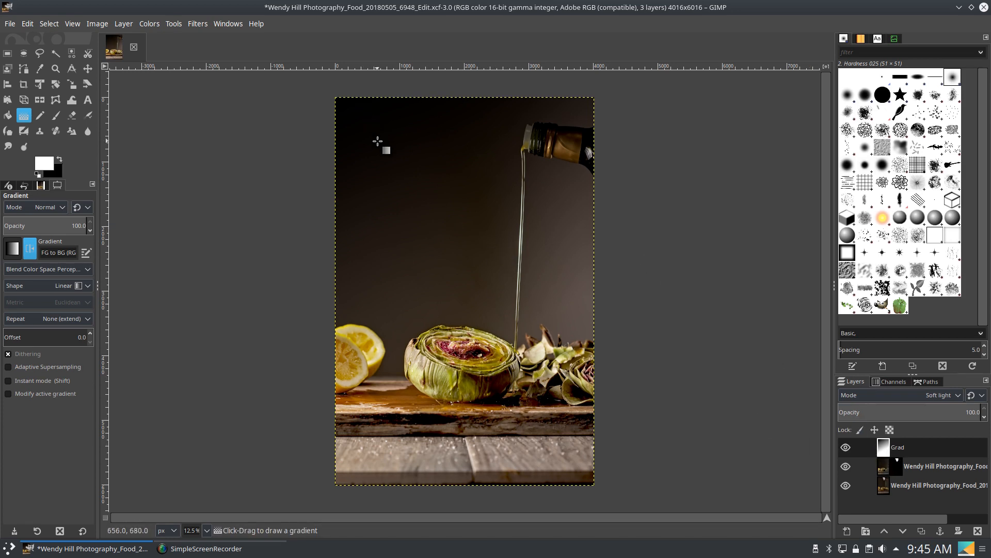
{"action": "mouse_move", "coordinate": [461, 275]}
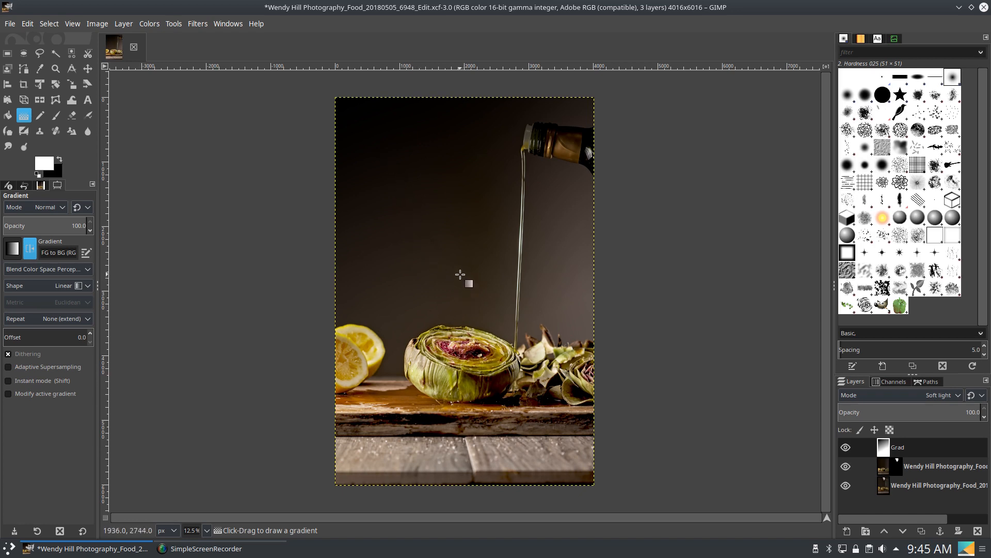